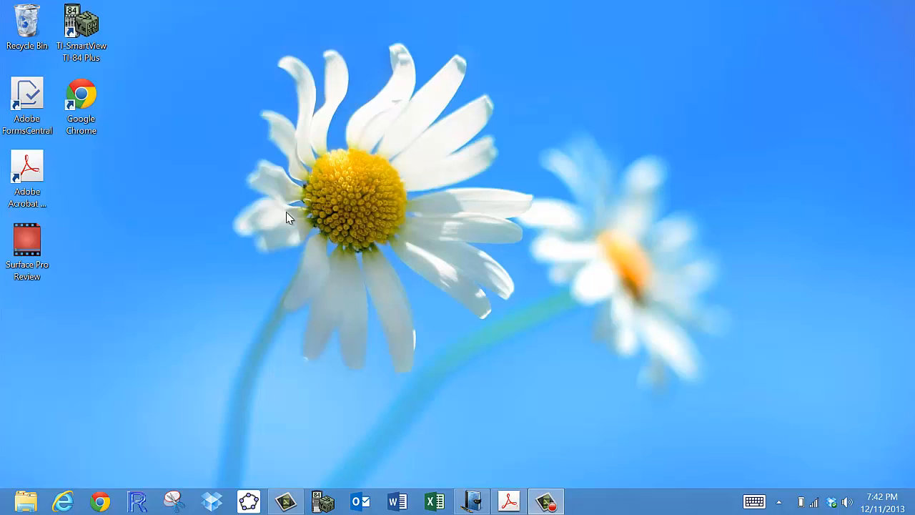
mouse_move(306, 220)
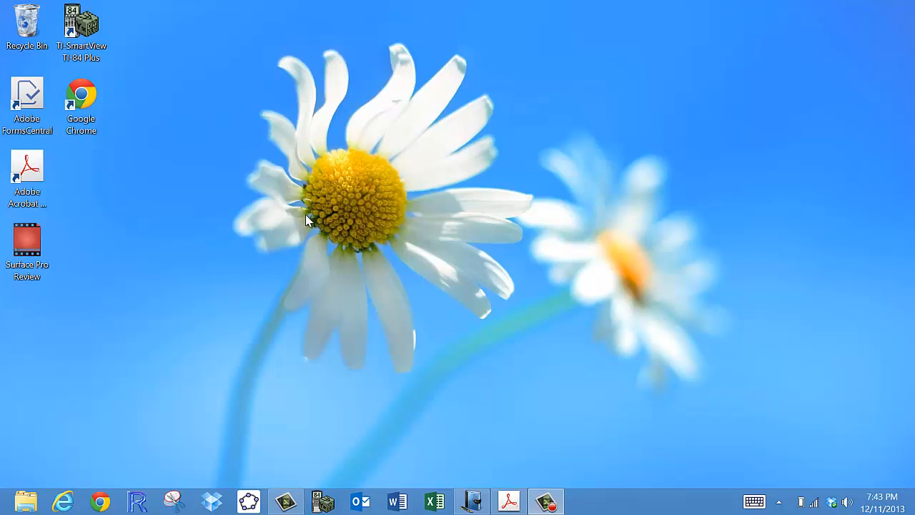
mouse_move(121, 283)
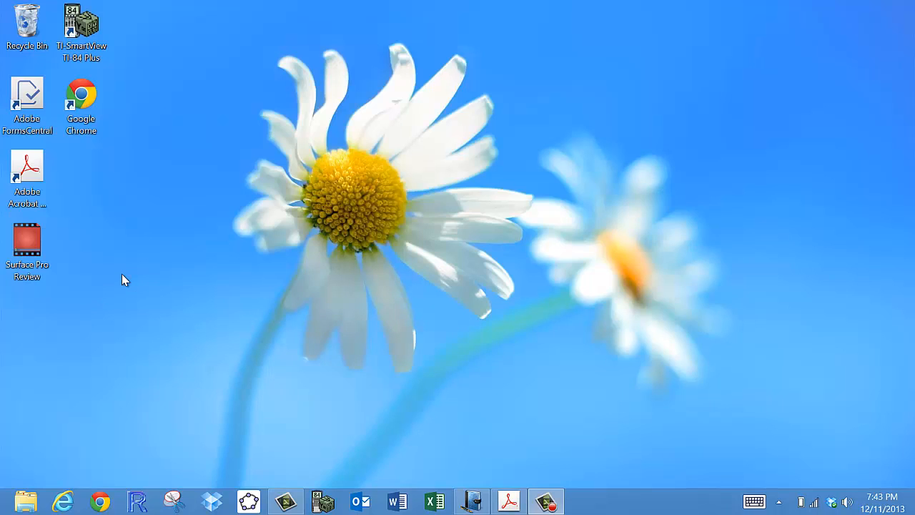
mouse_move(90, 333)
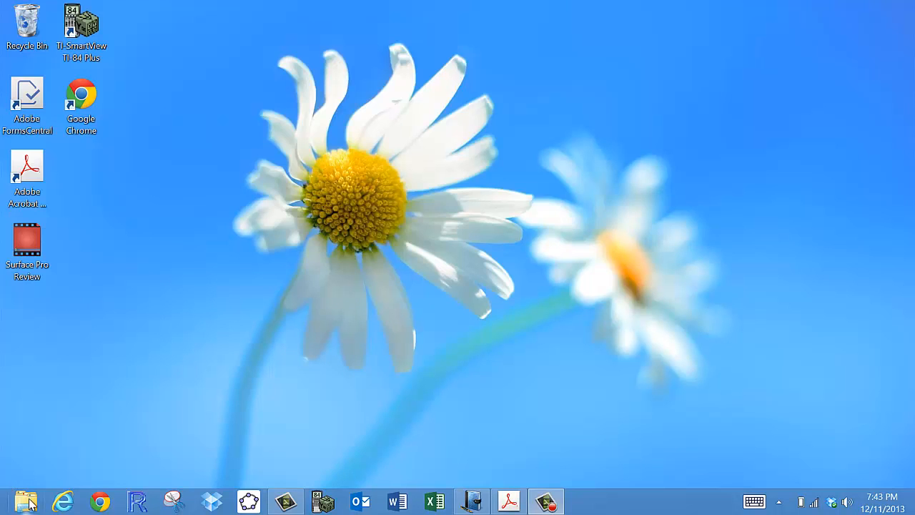
Bring up File Explorer's Computer view listing the Windows (C:) drive.
left_click(25, 501)
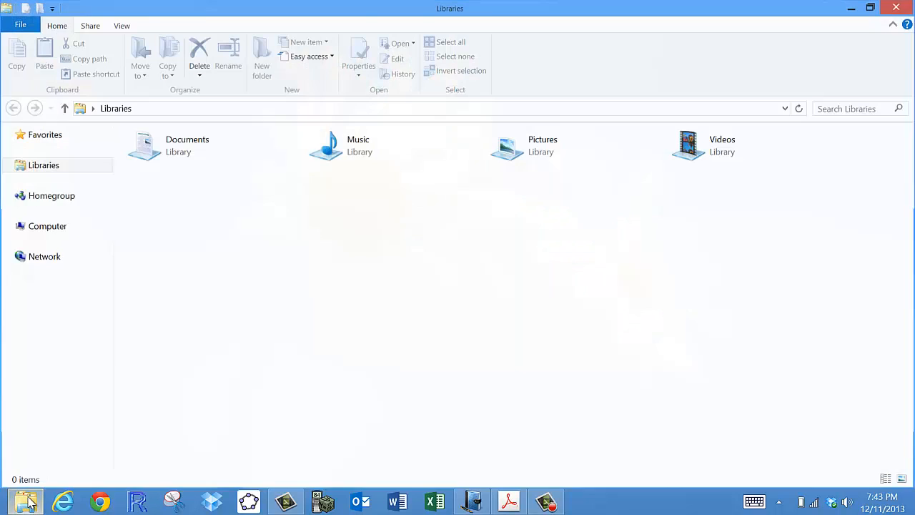
left_click(43, 165)
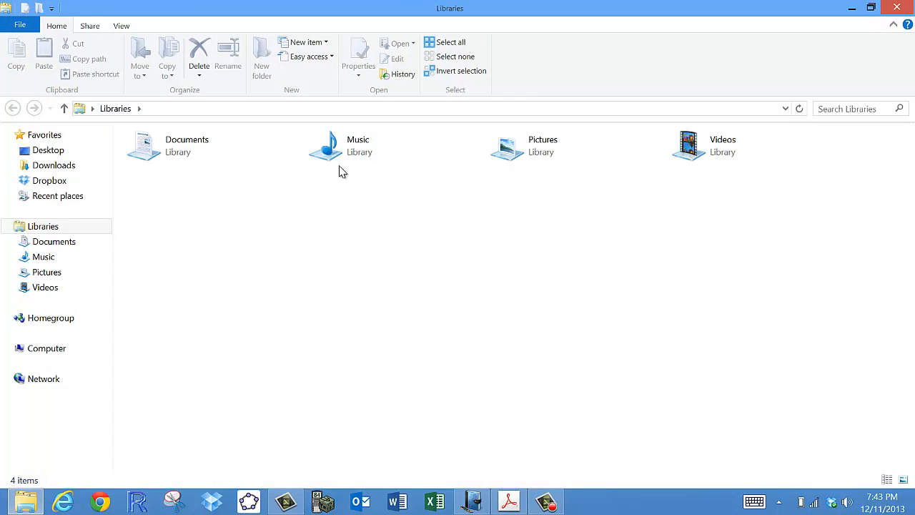
left_click(45, 349)
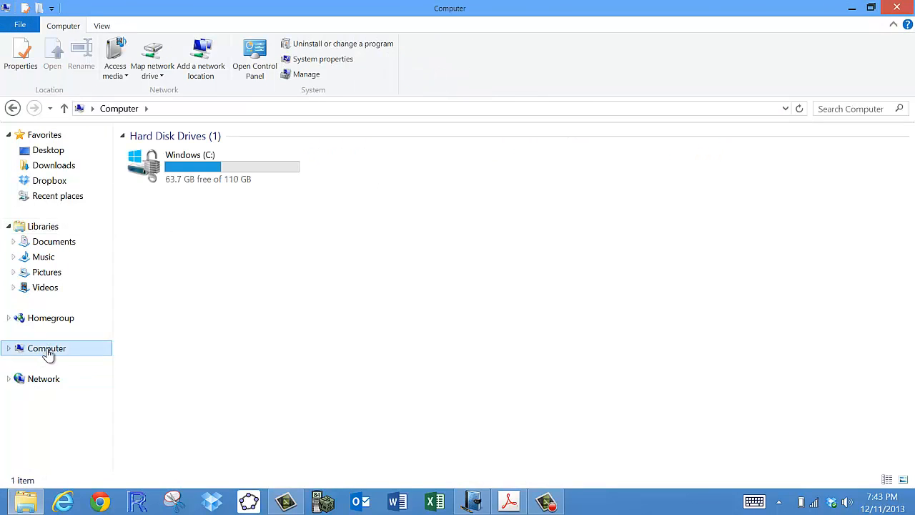
mouse_move(322, 59)
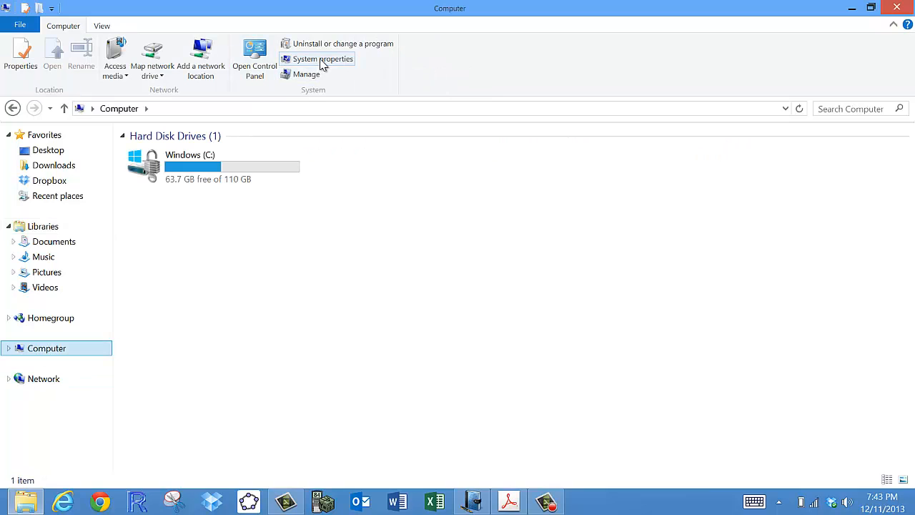
View the System properties page showing Windows 8 Pro, Core i5, 4 GB RAM, 64-bit.
left_click(323, 59)
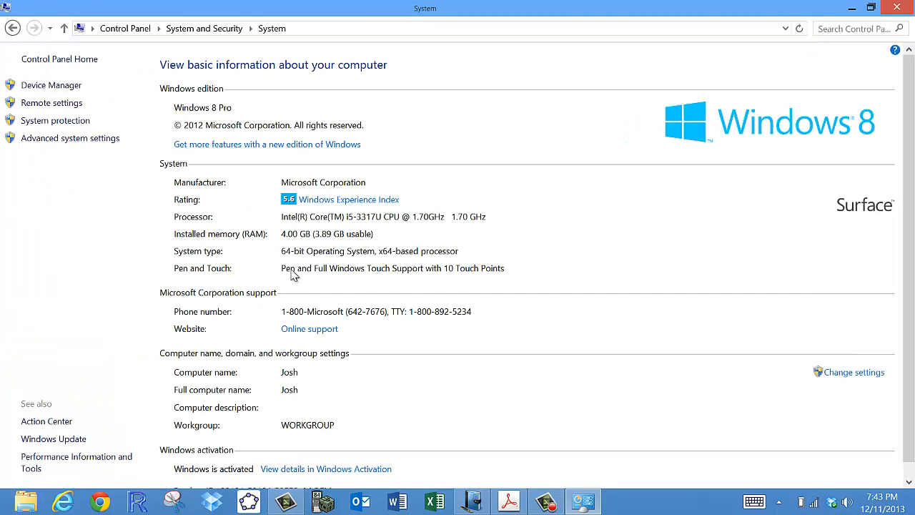
mouse_move(254, 219)
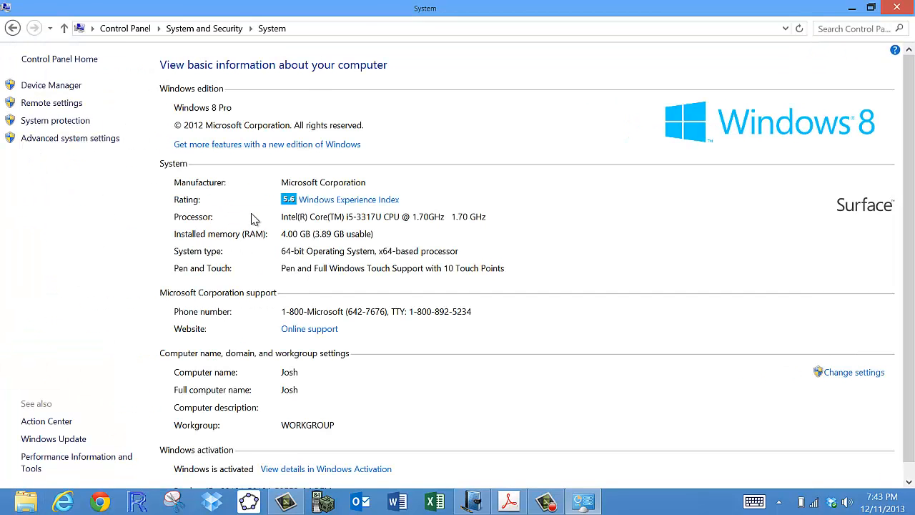
mouse_move(231, 228)
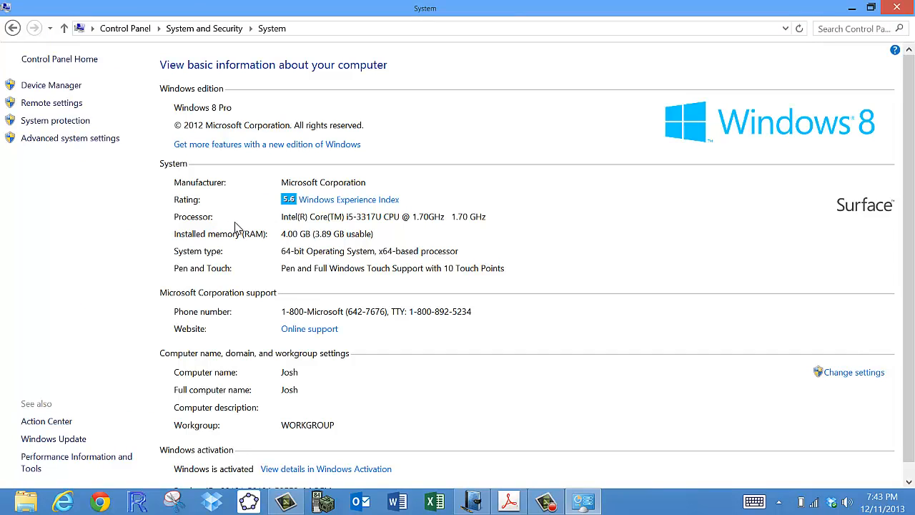
mouse_move(257, 223)
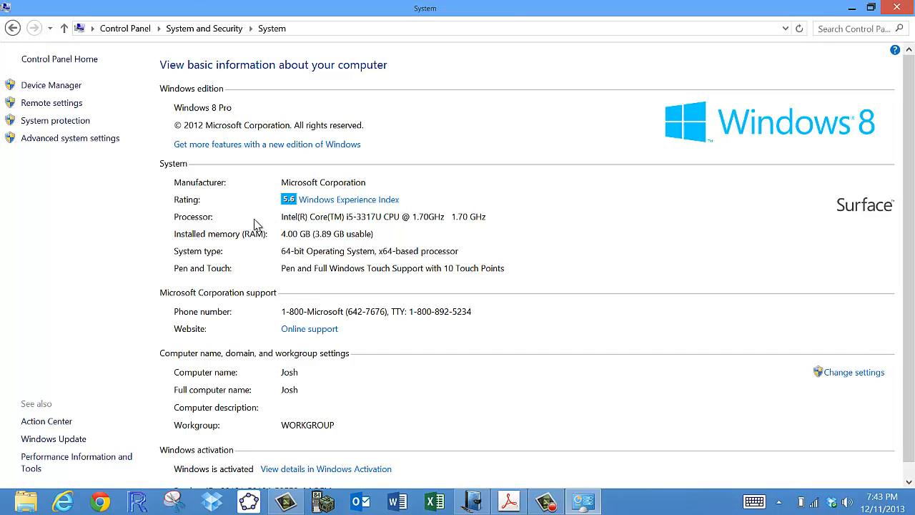
mouse_move(354, 223)
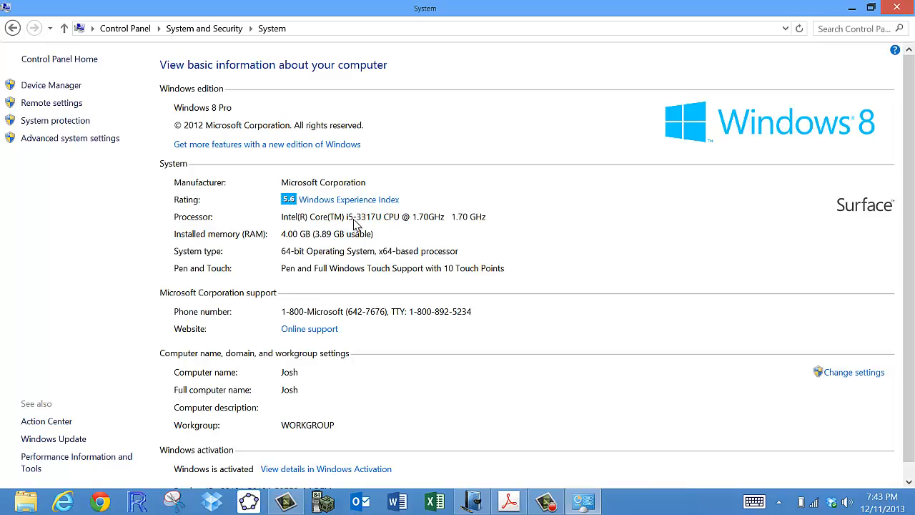
mouse_move(243, 251)
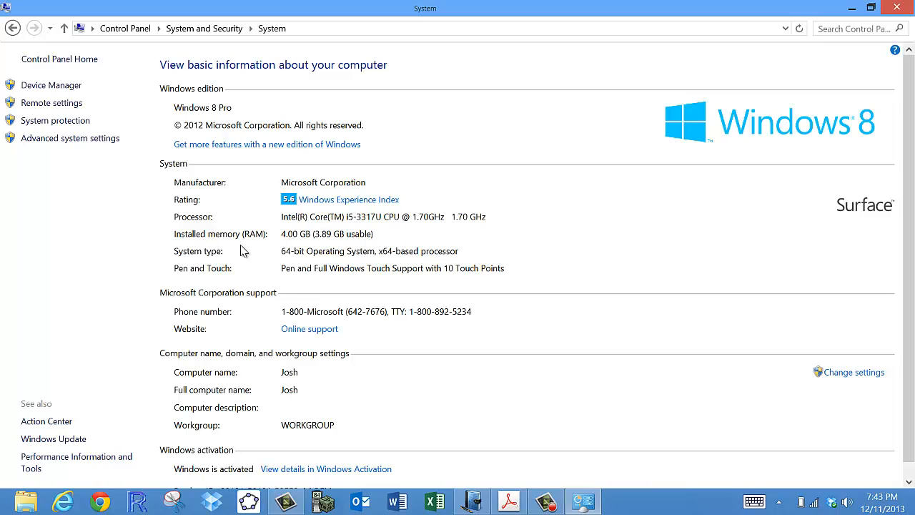
mouse_move(265, 240)
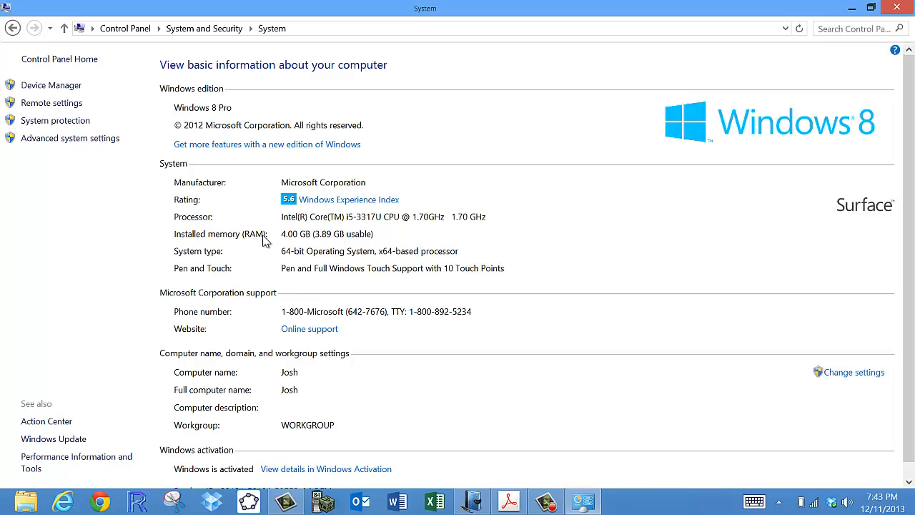
mouse_move(277, 241)
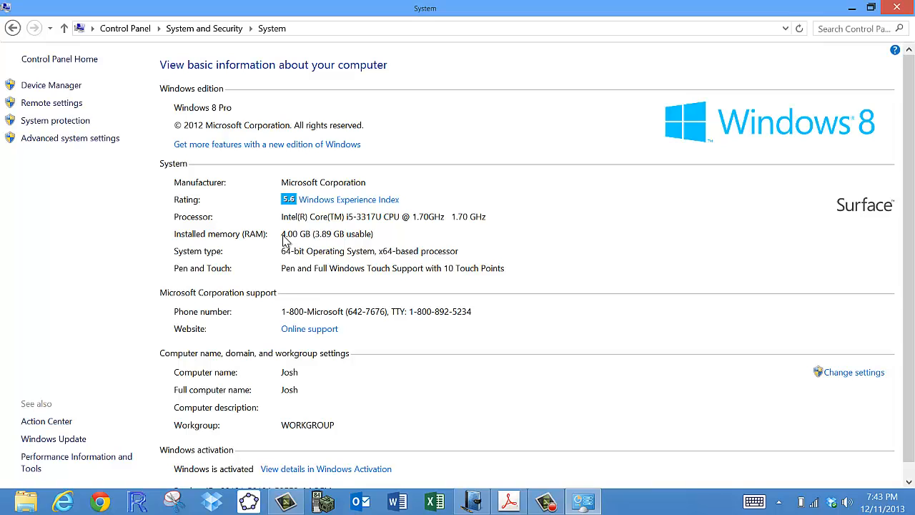
mouse_move(221, 118)
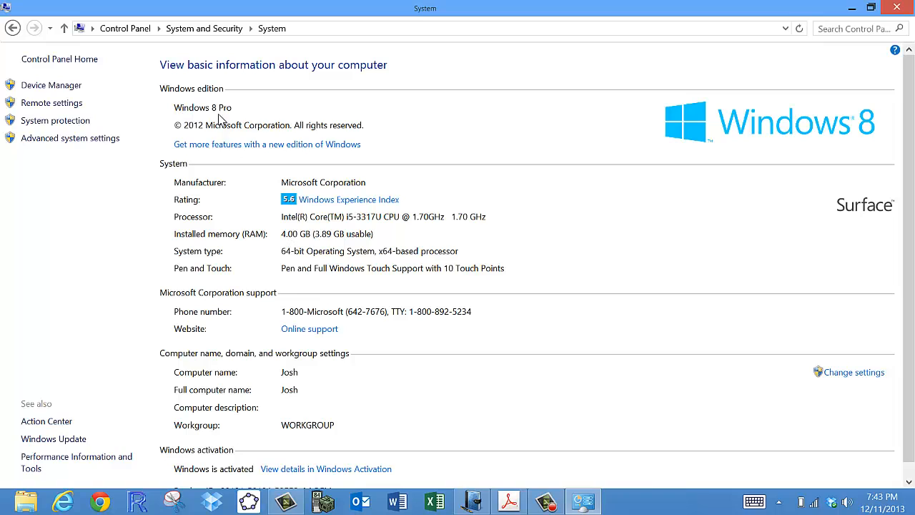
mouse_move(226, 117)
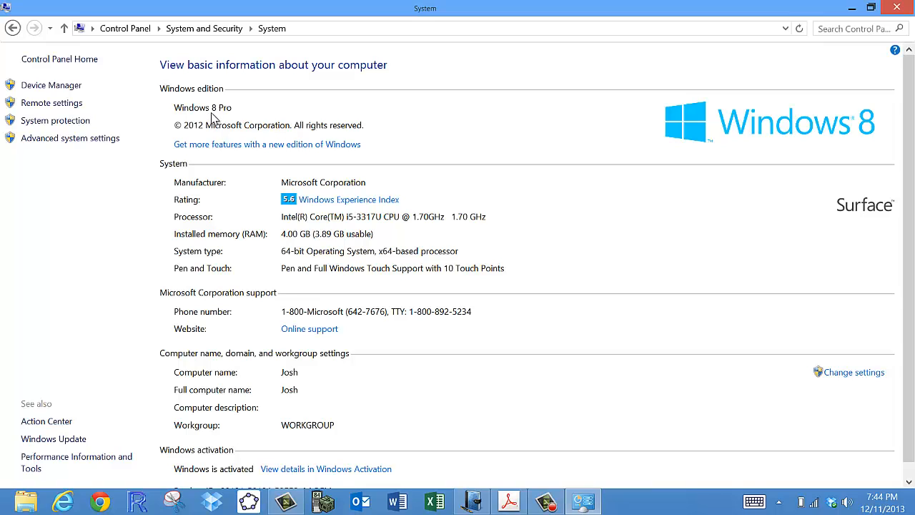
mouse_move(217, 118)
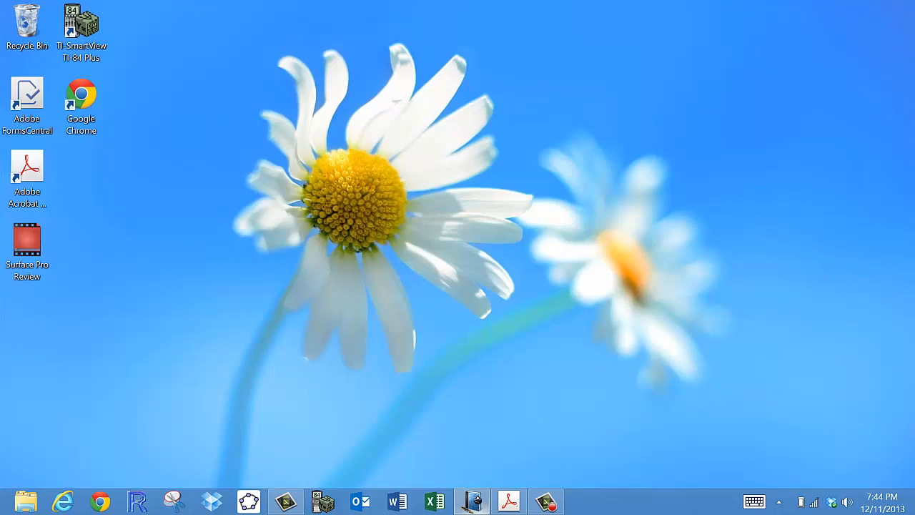
Switch from the system page to the blank Note1 in Windows Journal.
left_click(472, 501)
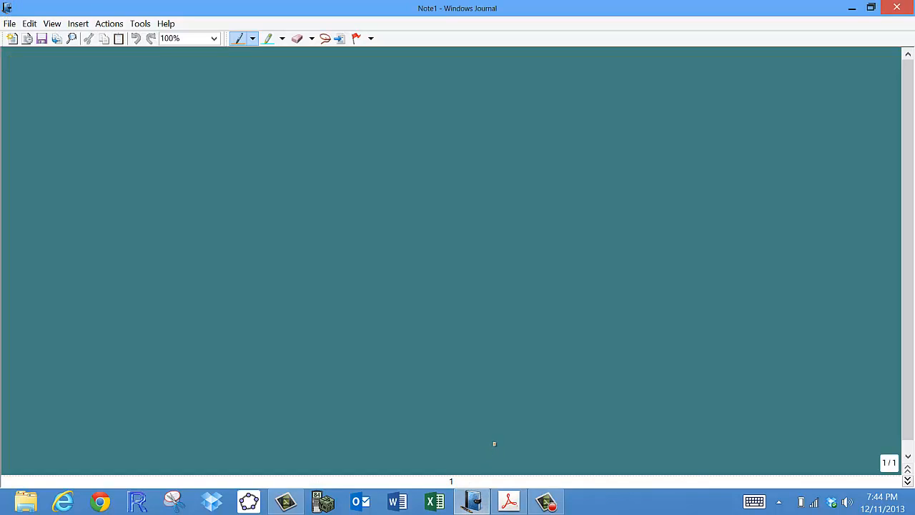
mouse_move(584, 40)
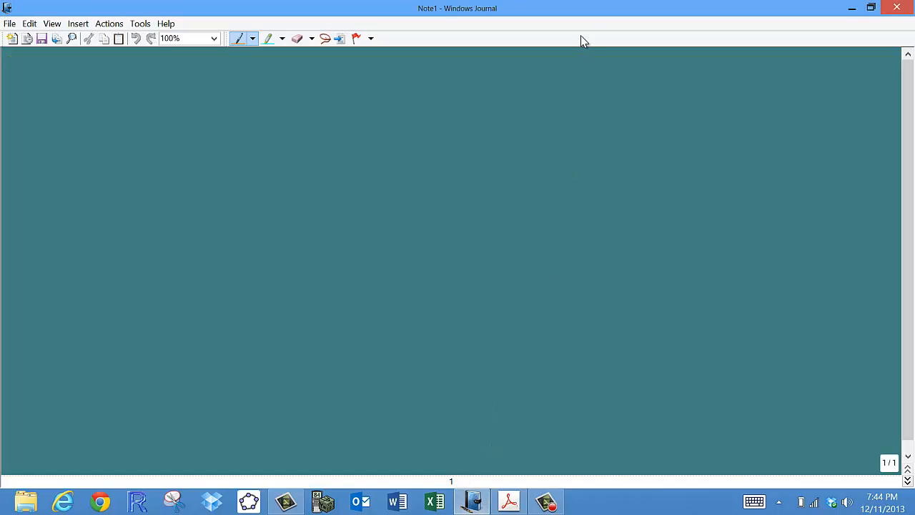
mouse_move(604, 17)
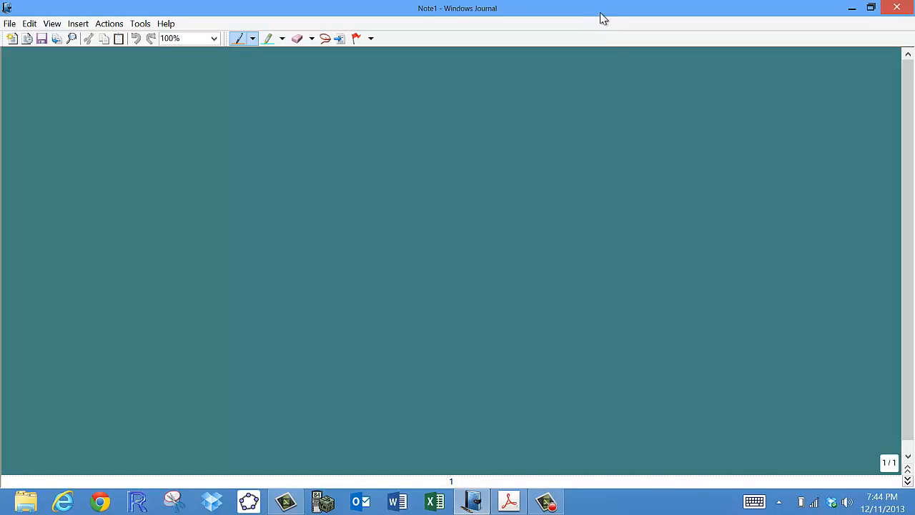
mouse_move(592, 12)
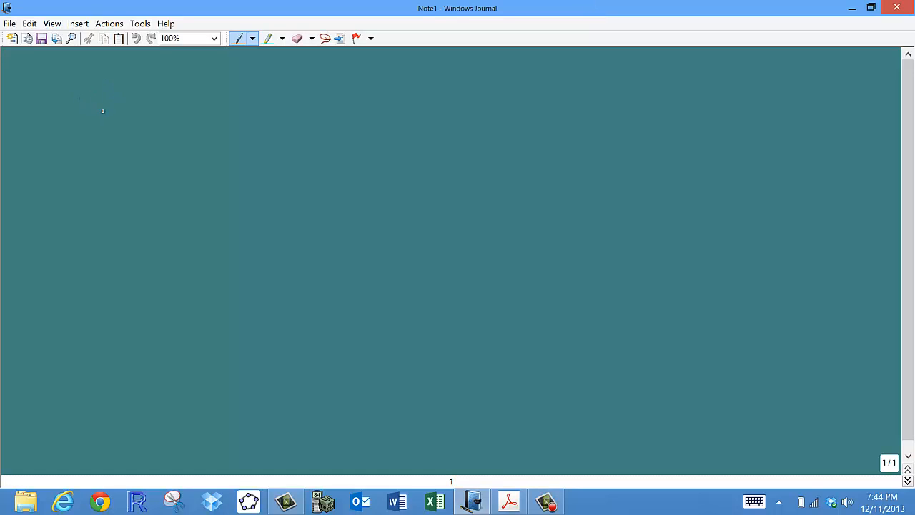
mouse_move(123, 106)
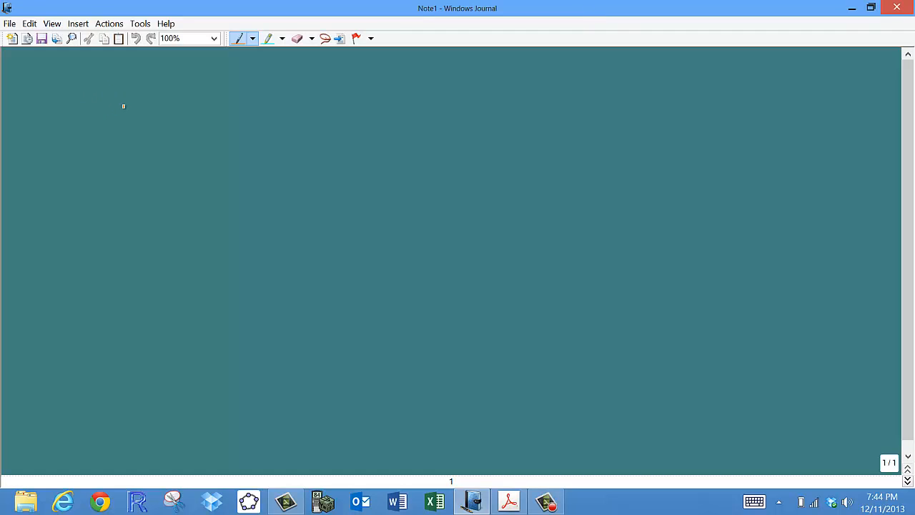
mouse_move(237, 39)
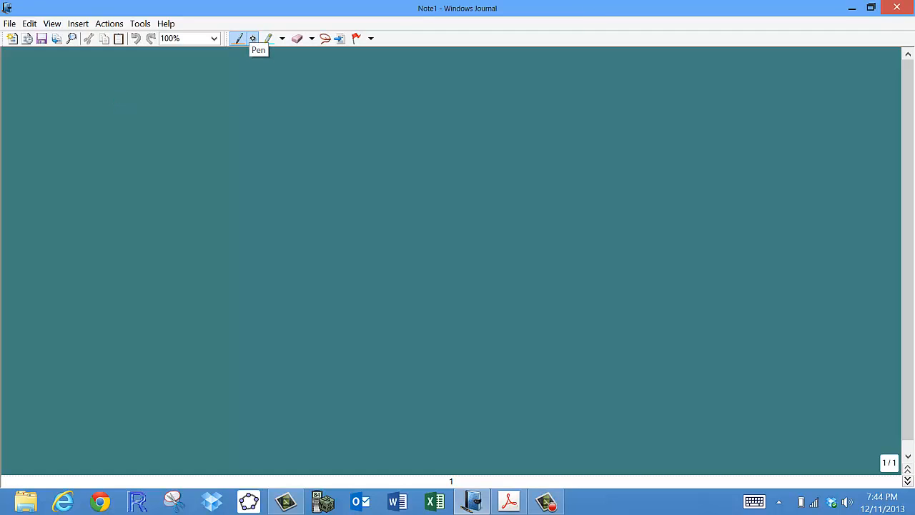
Choose the last Chisel Marker (1 mm) from the pen list.
left_click(251, 39)
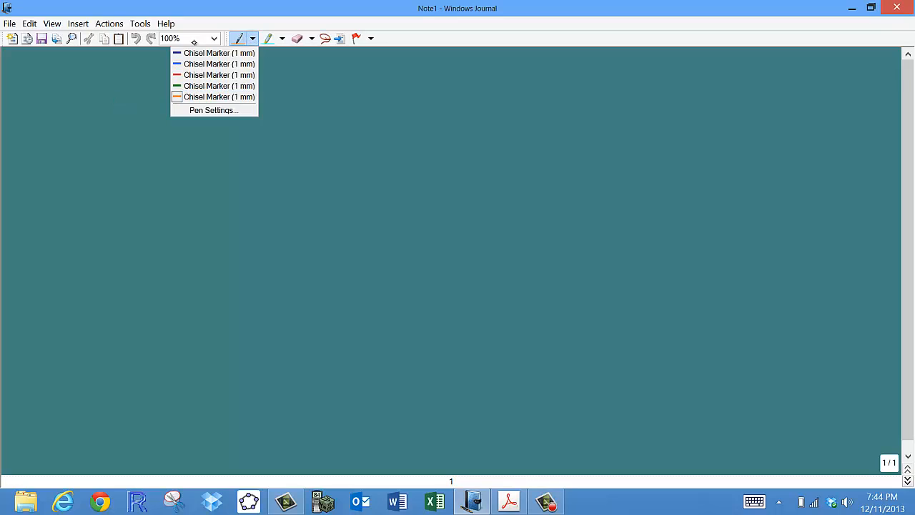
mouse_move(215, 86)
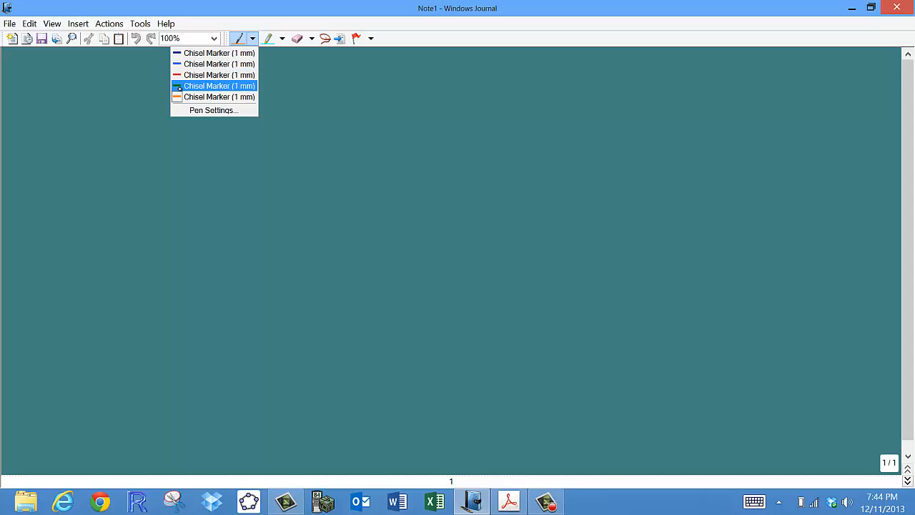
mouse_move(218, 97)
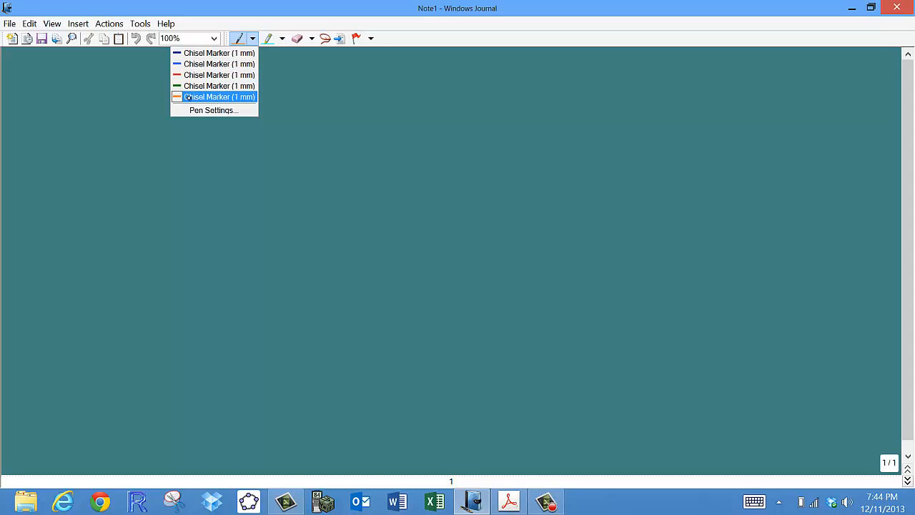
mouse_move(214, 97)
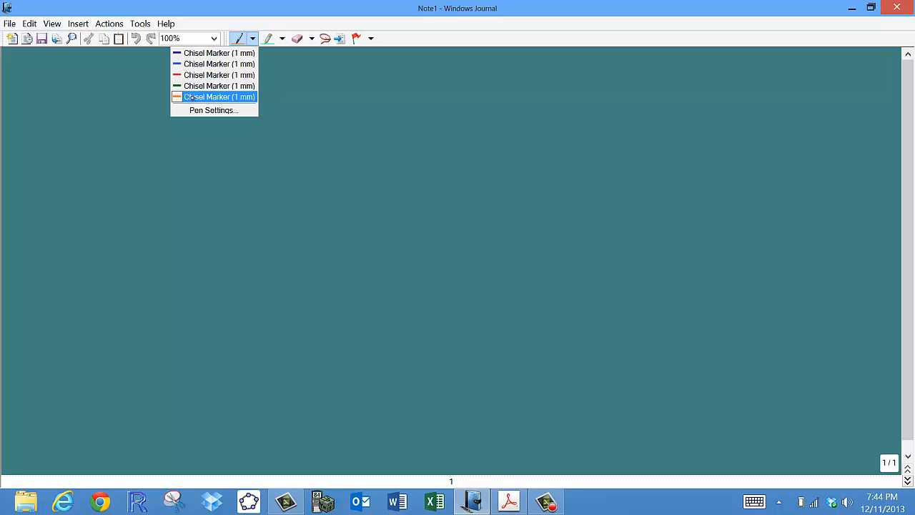
left_click(213, 97)
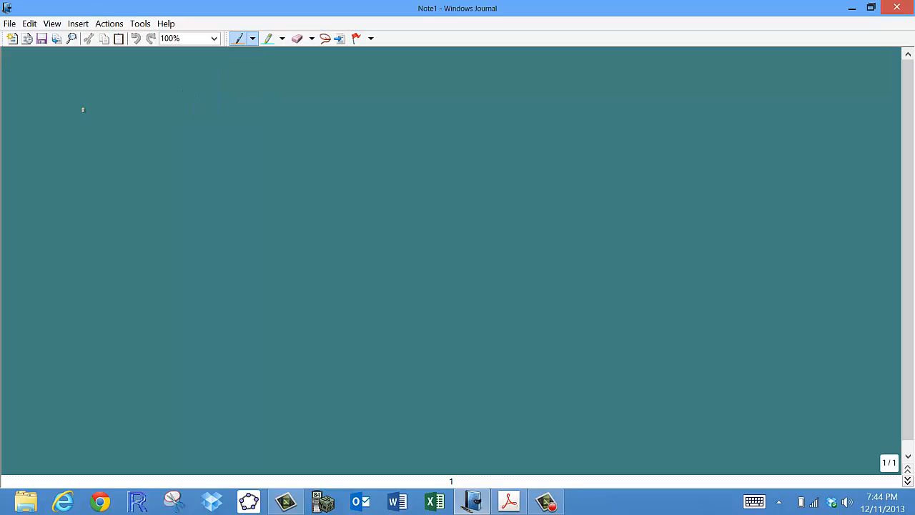
Handwrite "This is a test of the surface pro!!" in orange across two lines.
left_click_drag(103, 99, 93, 131)
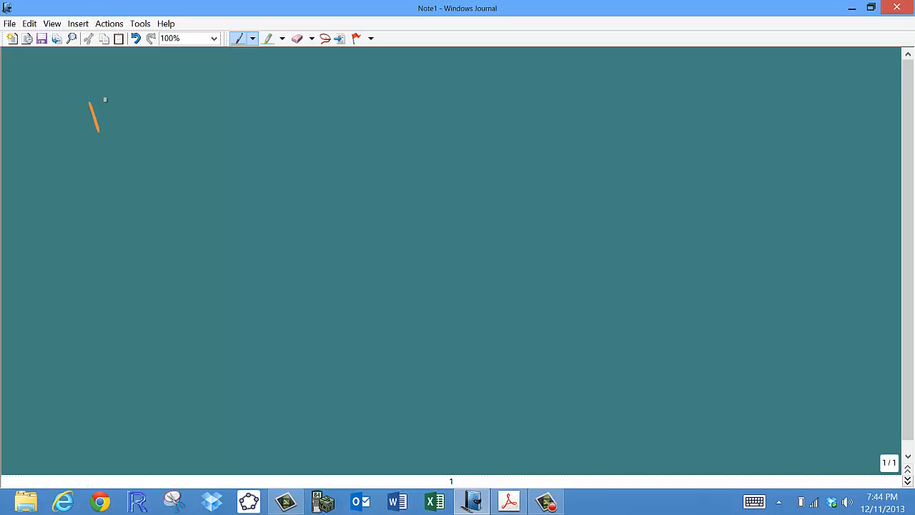
left_click_drag(106, 100, 143, 112)
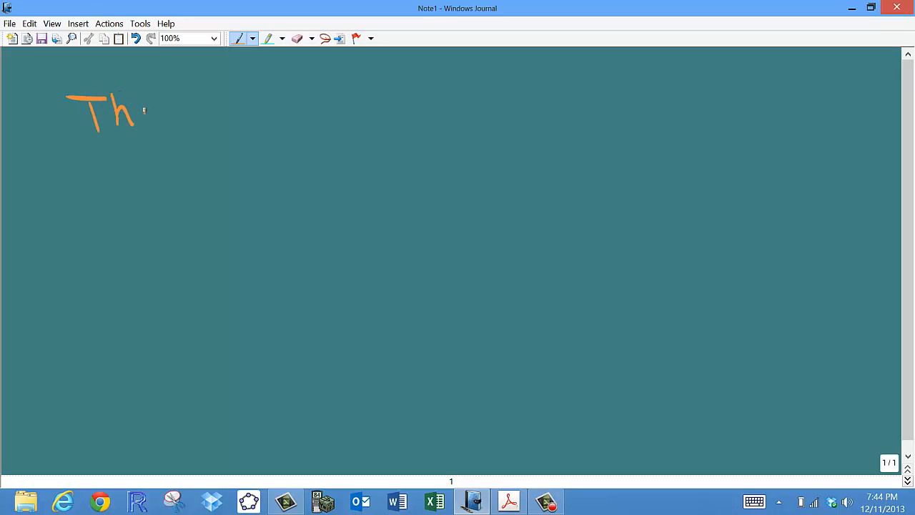
left_click_drag(143, 111, 355, 103)
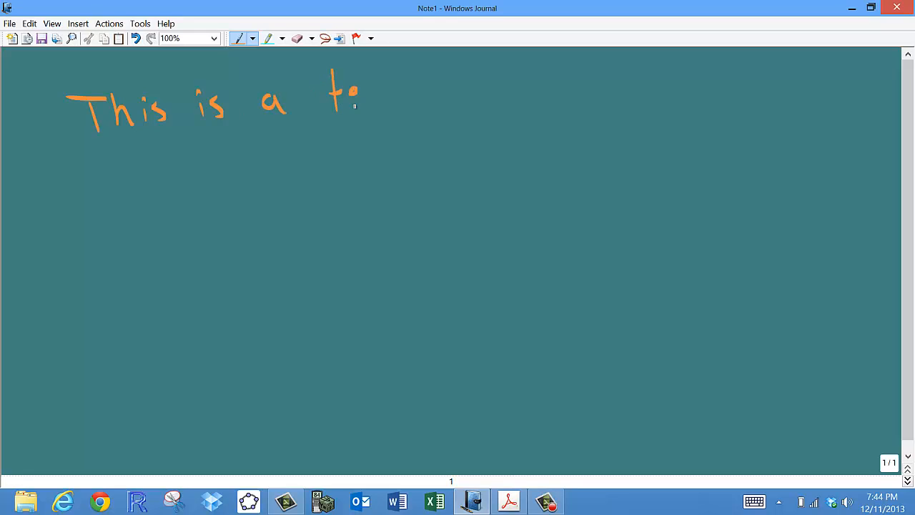
left_click_drag(350, 100, 401, 100)
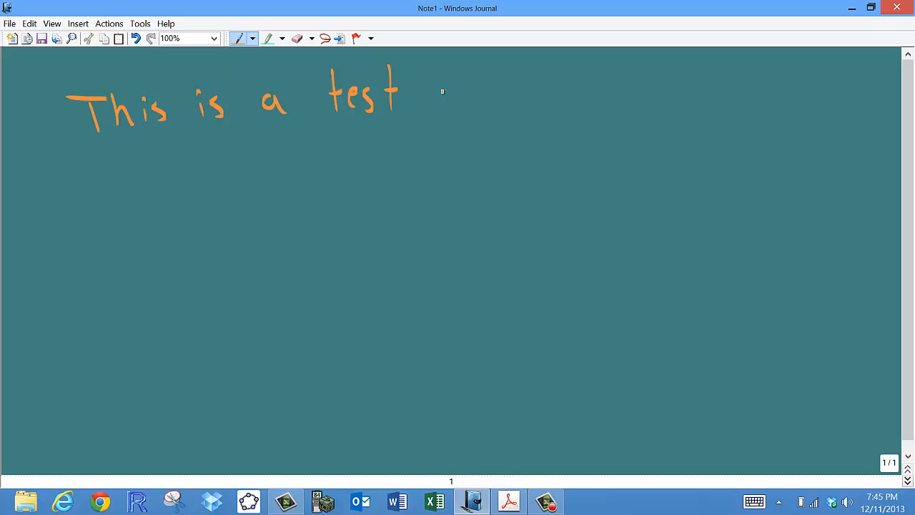
left_click_drag(436, 100, 532, 85)
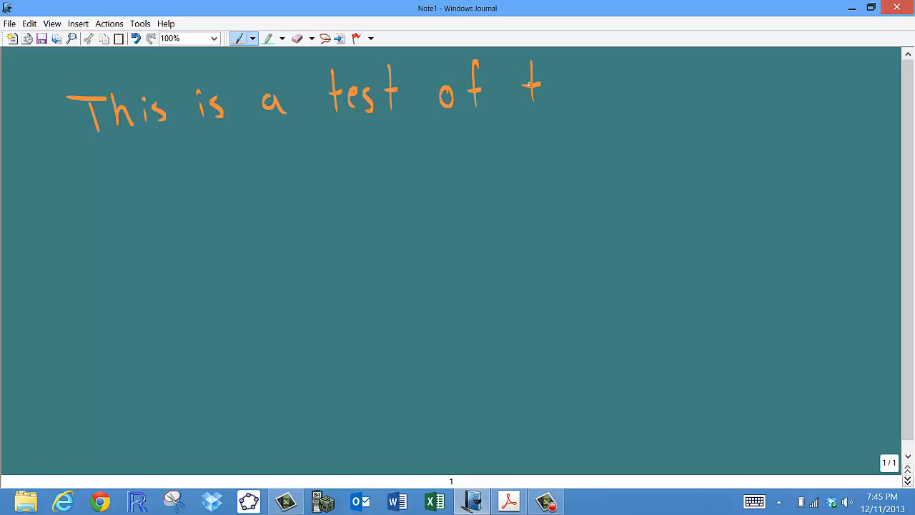
left_click_drag(530, 72, 644, 93)
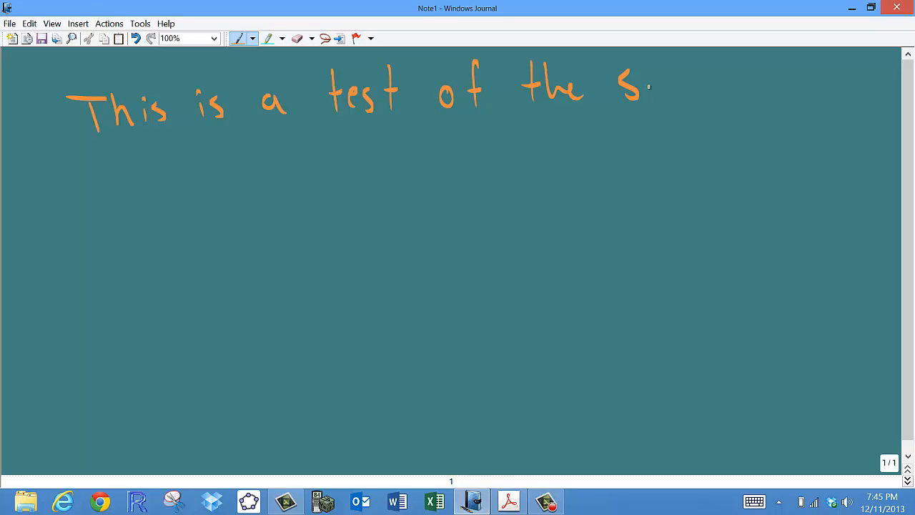
left_click_drag(629, 86, 722, 93)
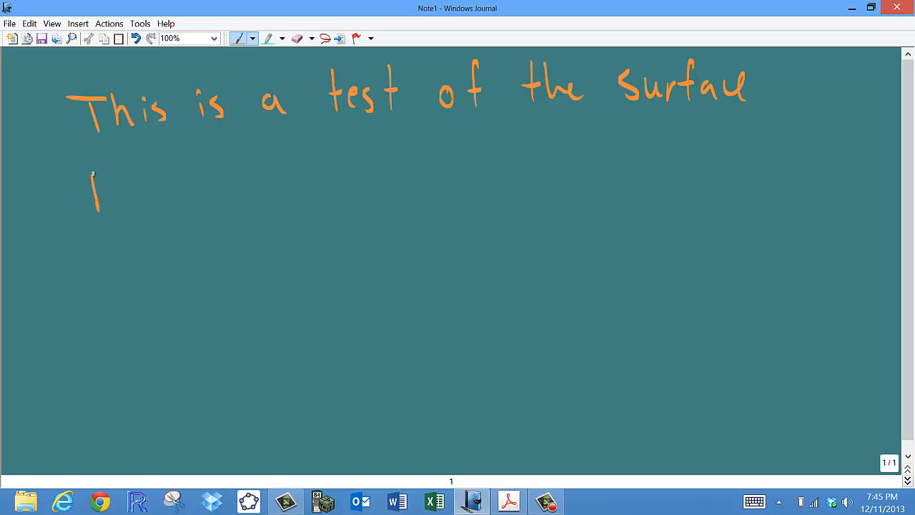
left_click_drag(100, 178, 132, 201)
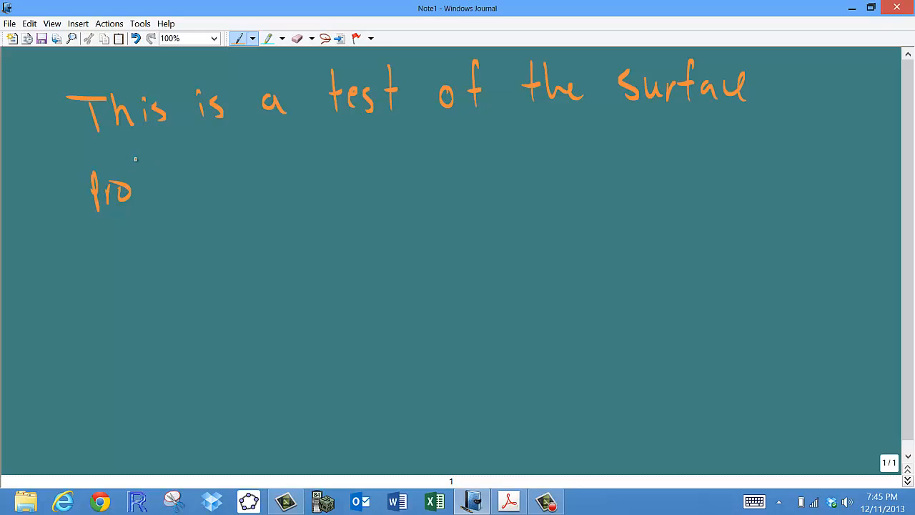
left_click_drag(143, 160, 160, 207)
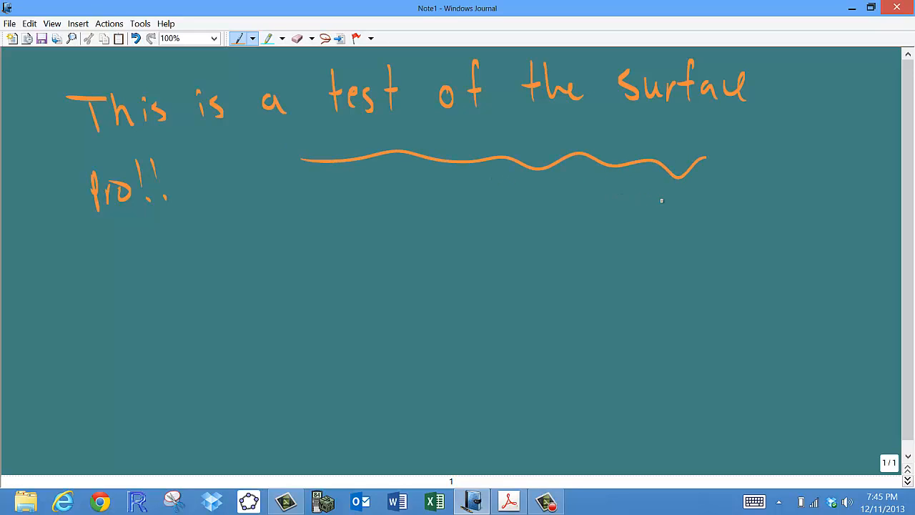
Draw wavy orange lines below the text, then switch to the inked exam review PDF.
left_click_drag(286, 207, 698, 200)
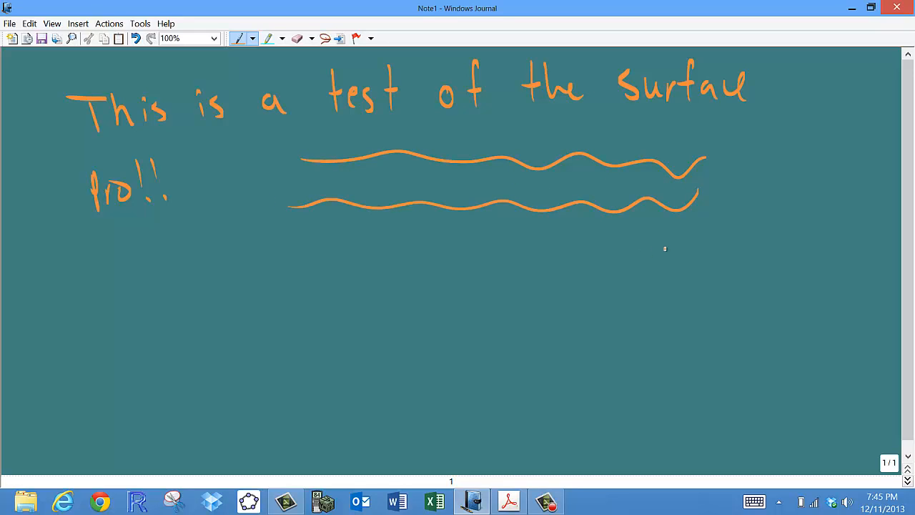
left_click_drag(285, 240, 693, 243)
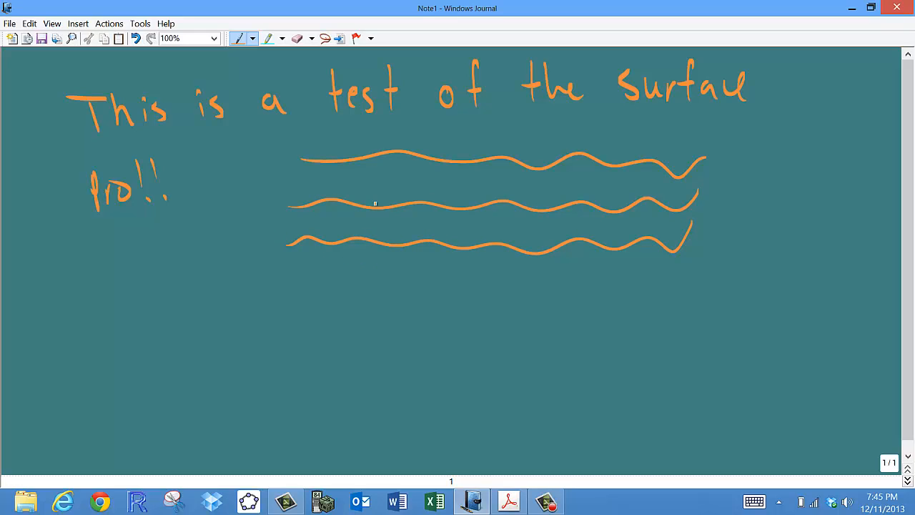
mouse_move(233, 166)
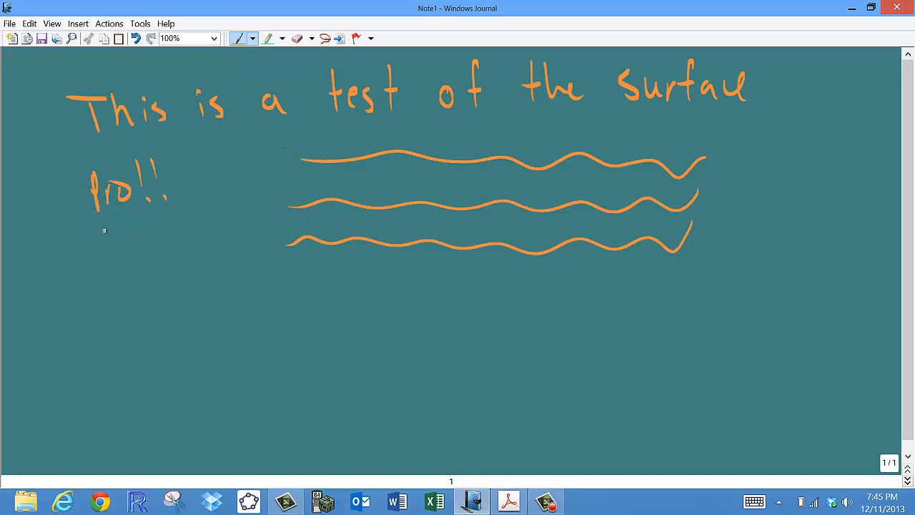
mouse_move(169, 153)
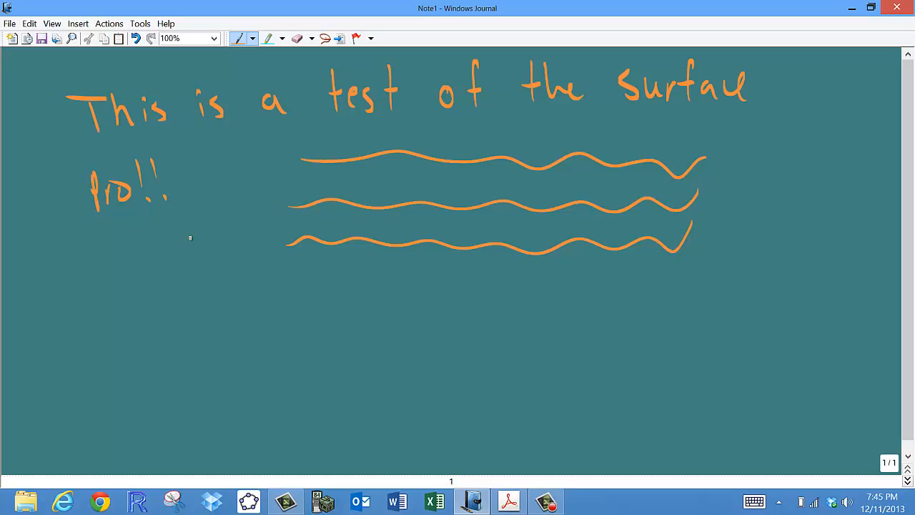
mouse_move(172, 249)
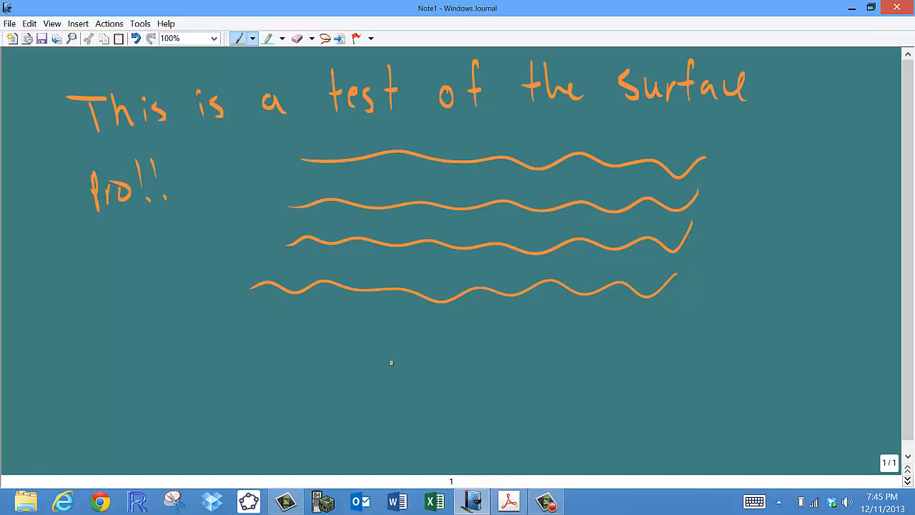
left_click(509, 500)
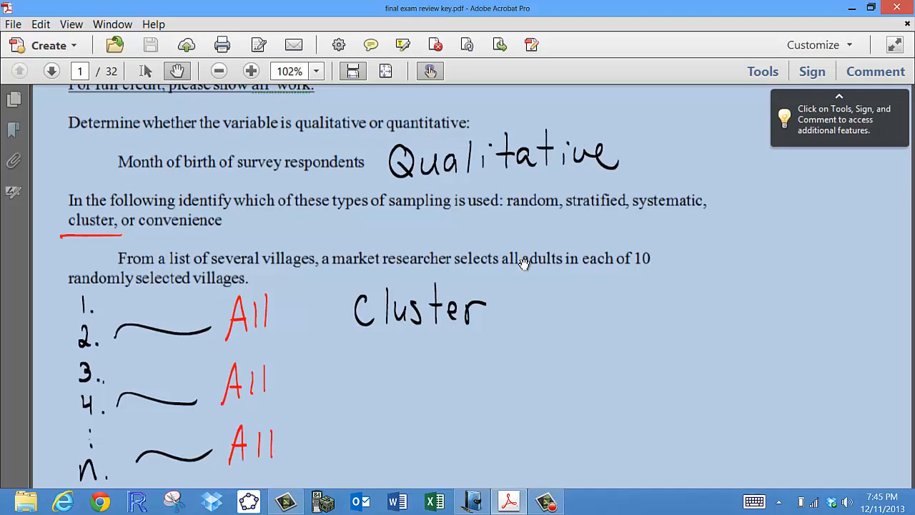
Scroll the exam review key to page 2's sample-data mean and variance workings.
scroll("down", 3)
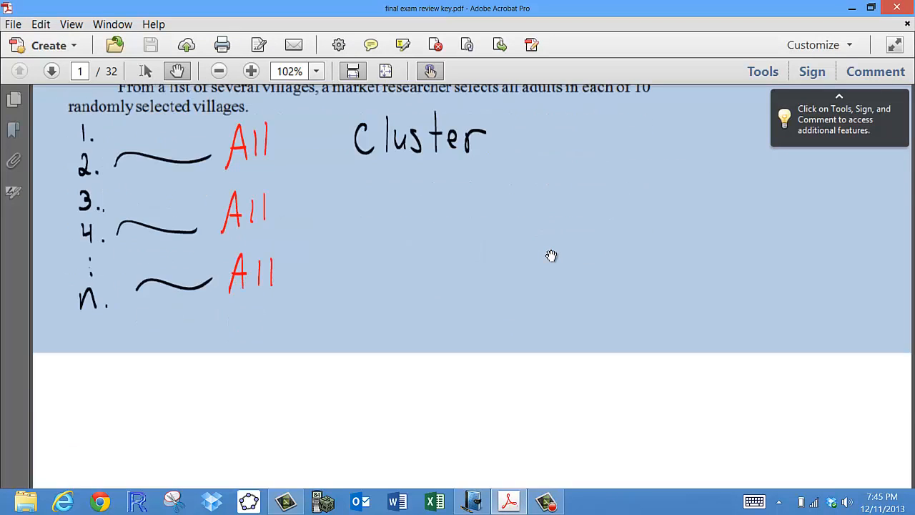
scroll("down", 3)
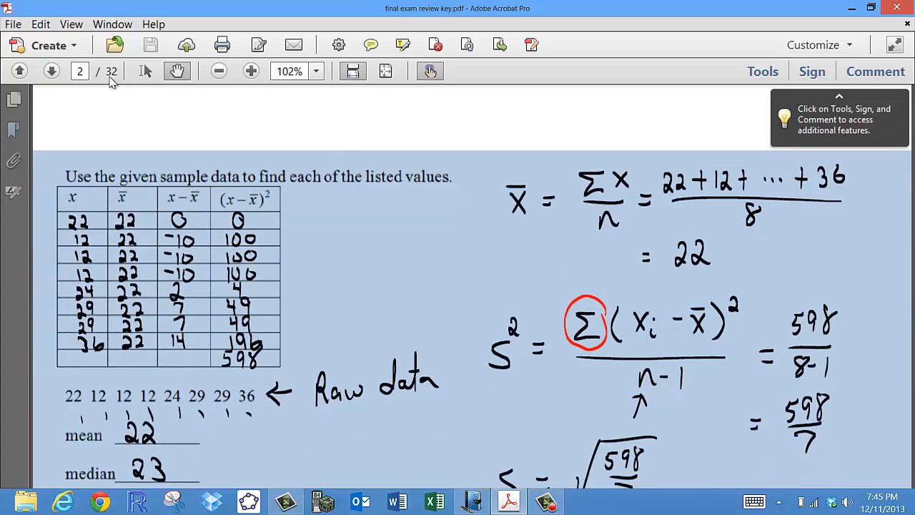
mouse_move(471, 14)
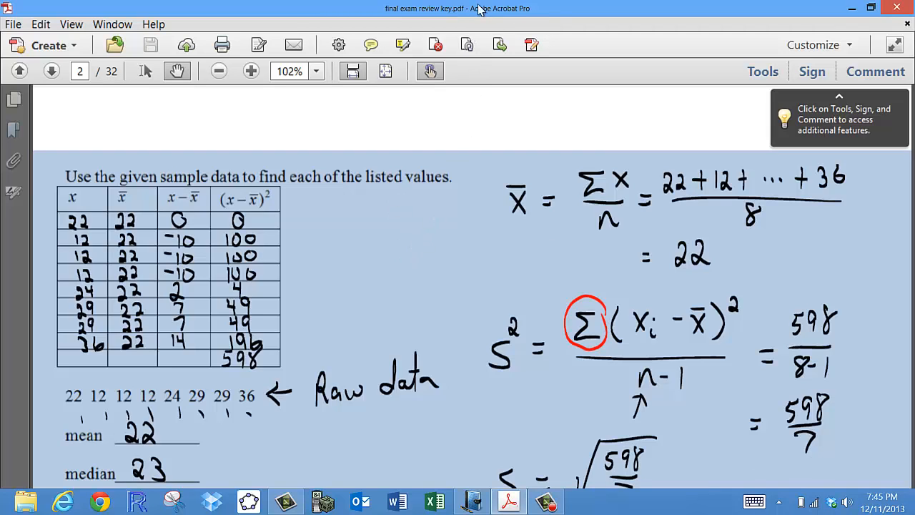
mouse_move(518, 20)
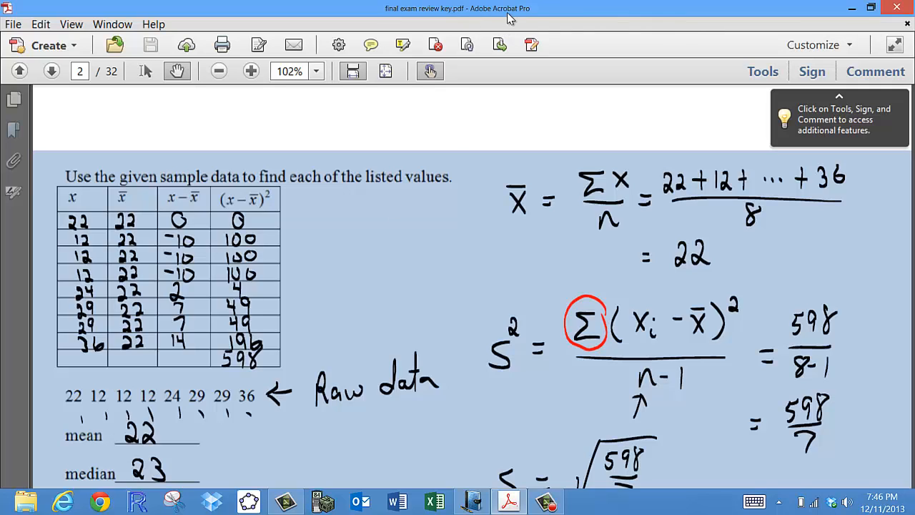
mouse_move(555, 6)
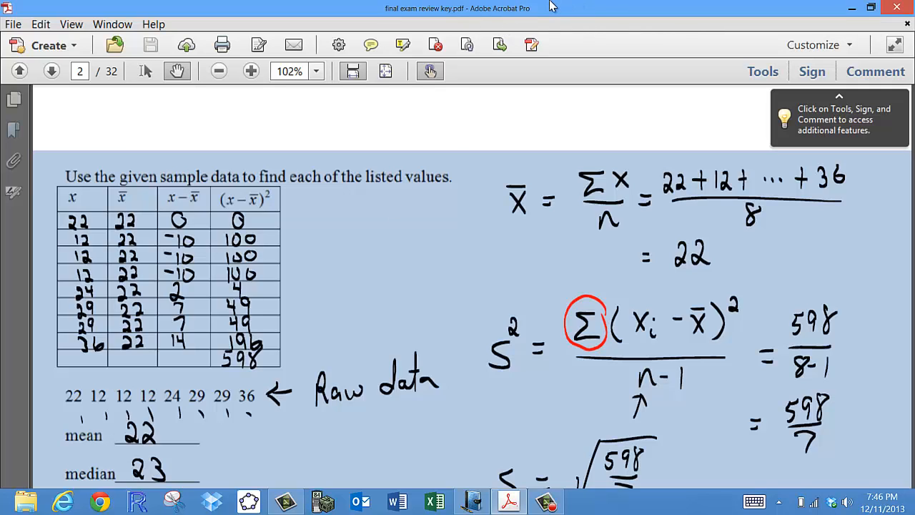
mouse_move(526, 16)
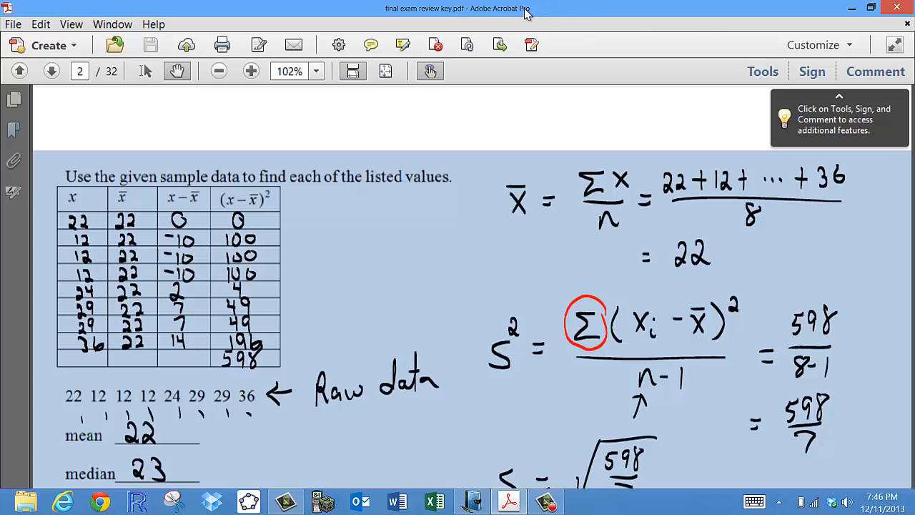
mouse_move(503, 20)
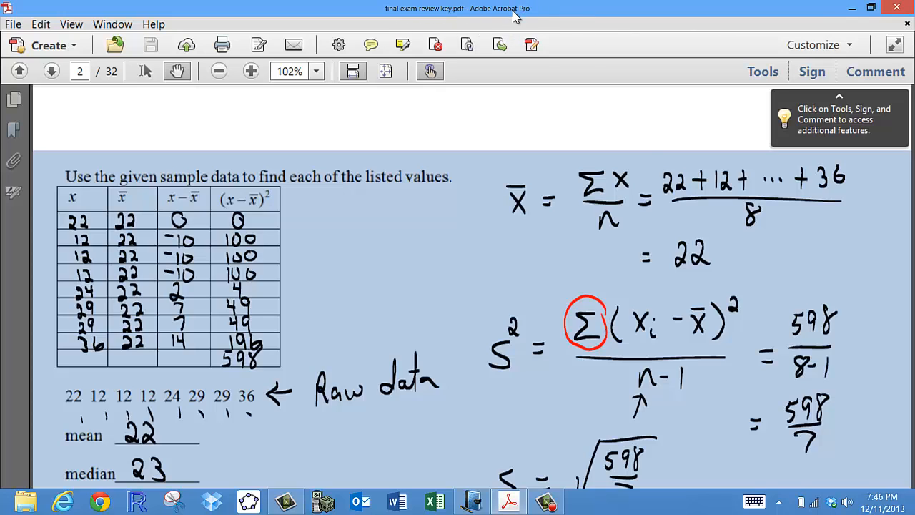
mouse_move(522, 29)
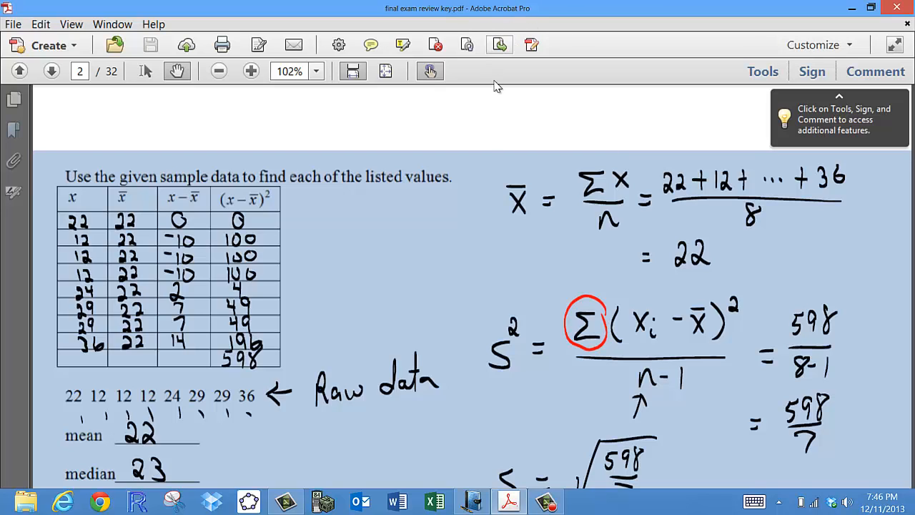
Scroll to page 3's frequency-table mean calculation, then return to the Journal note.
scroll("down", 3)
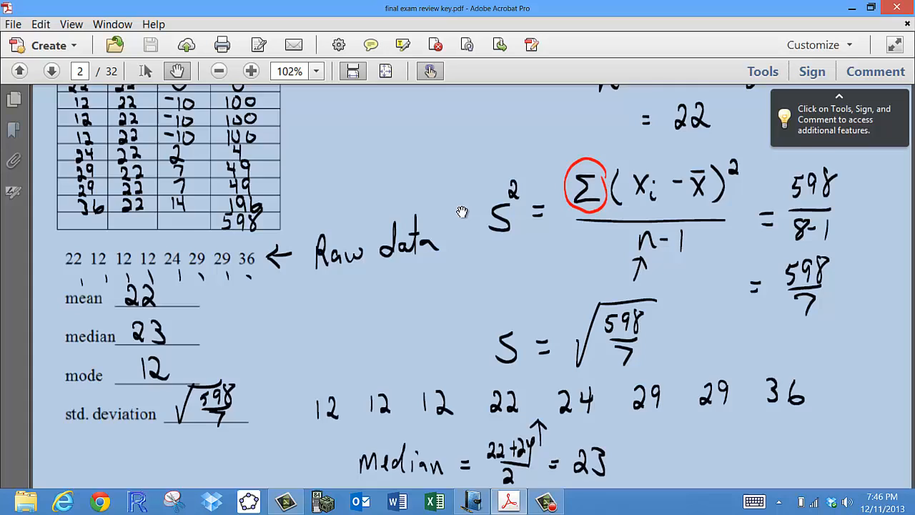
scroll("down", 3)
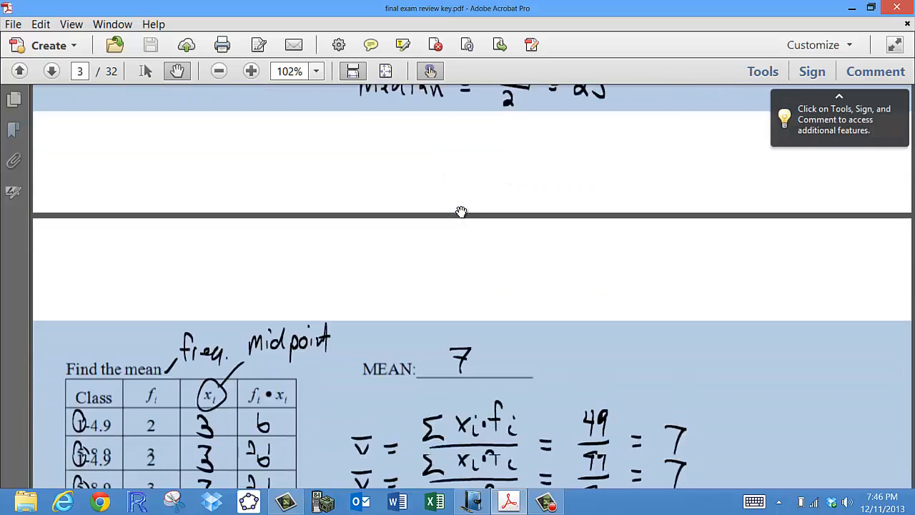
scroll("down", 3)
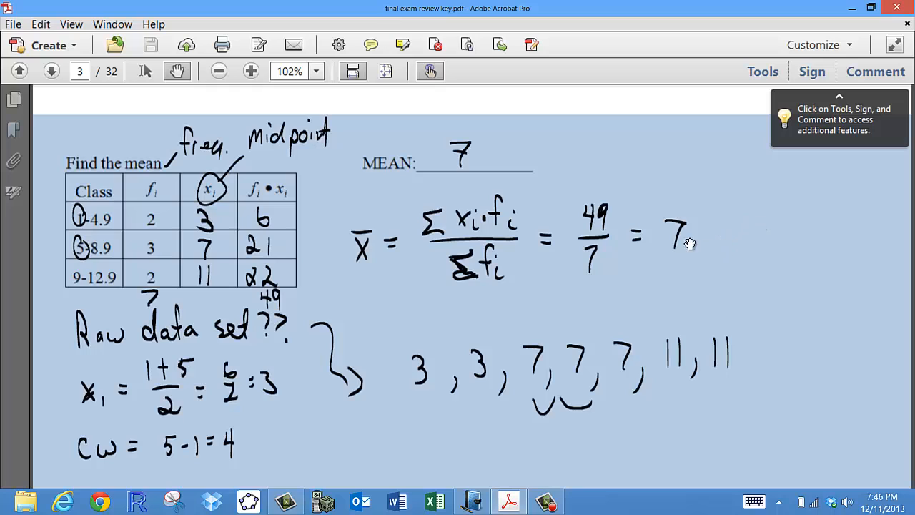
mouse_move(638, 201)
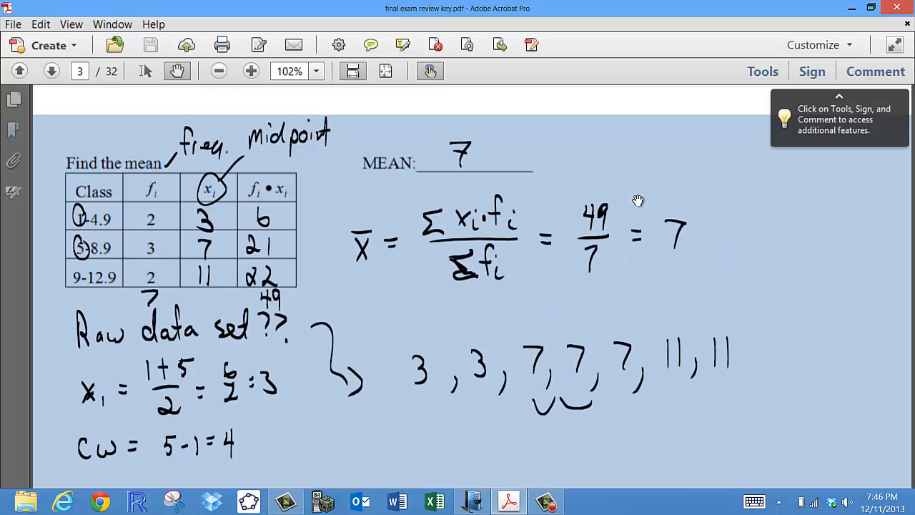
mouse_move(628, 200)
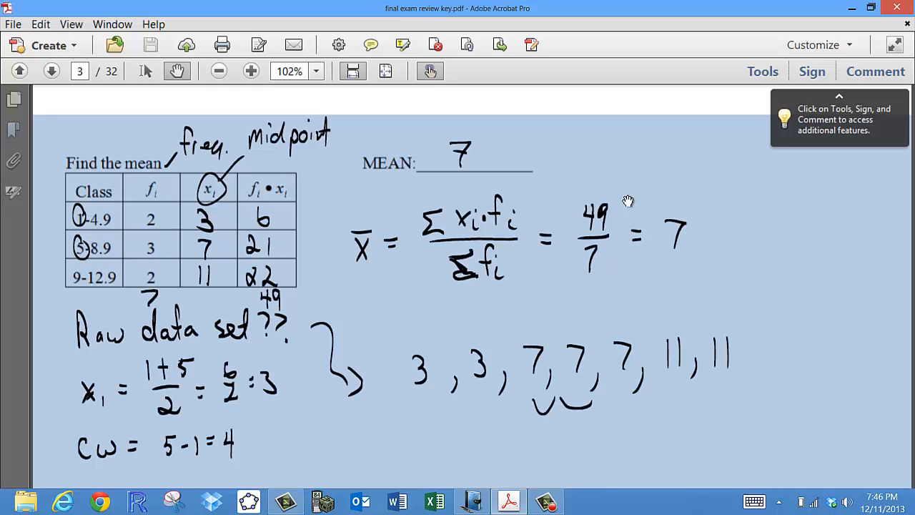
mouse_move(598, 217)
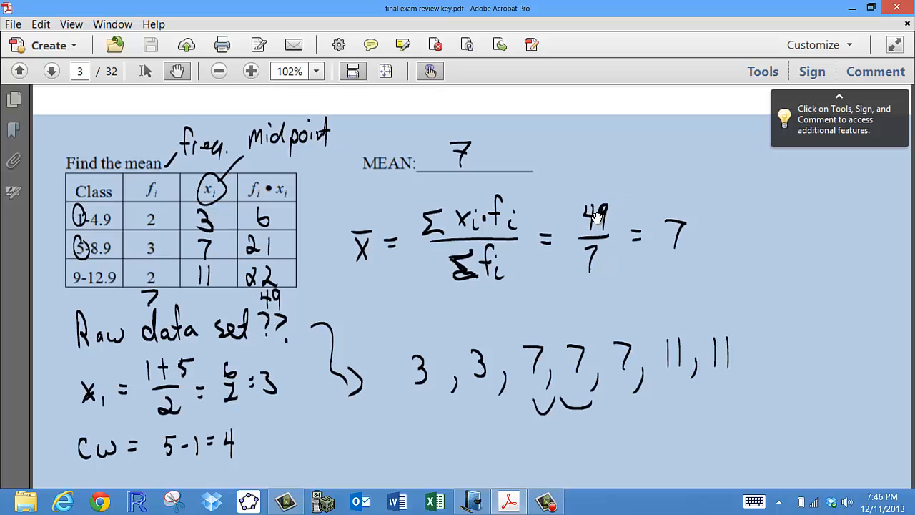
mouse_move(598, 226)
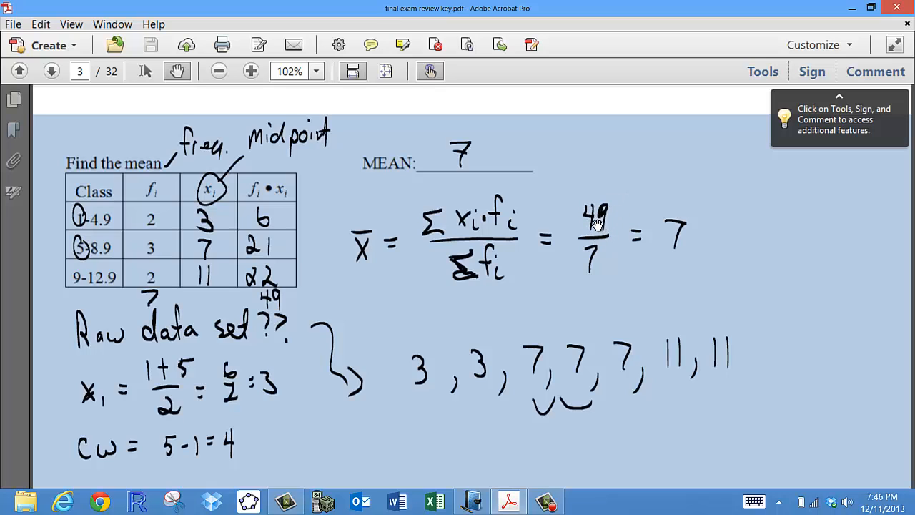
mouse_move(584, 228)
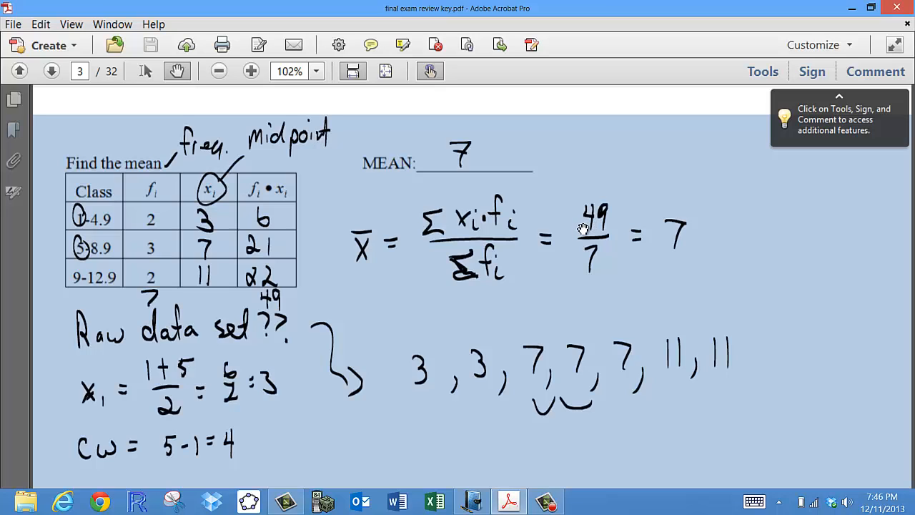
mouse_move(589, 206)
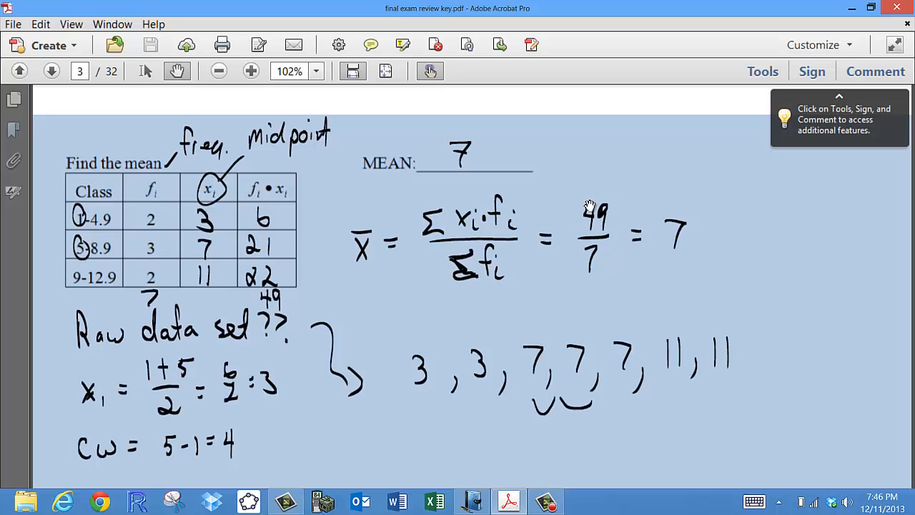
mouse_move(503, 232)
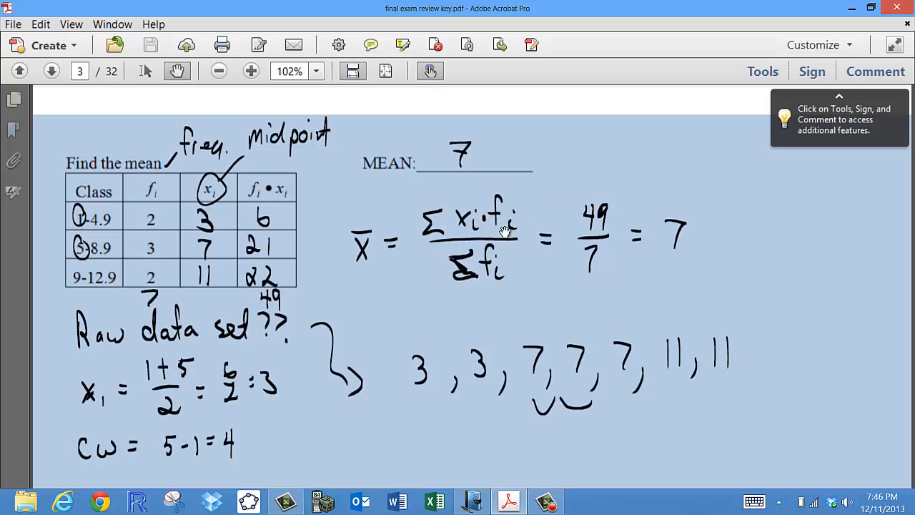
mouse_move(383, 452)
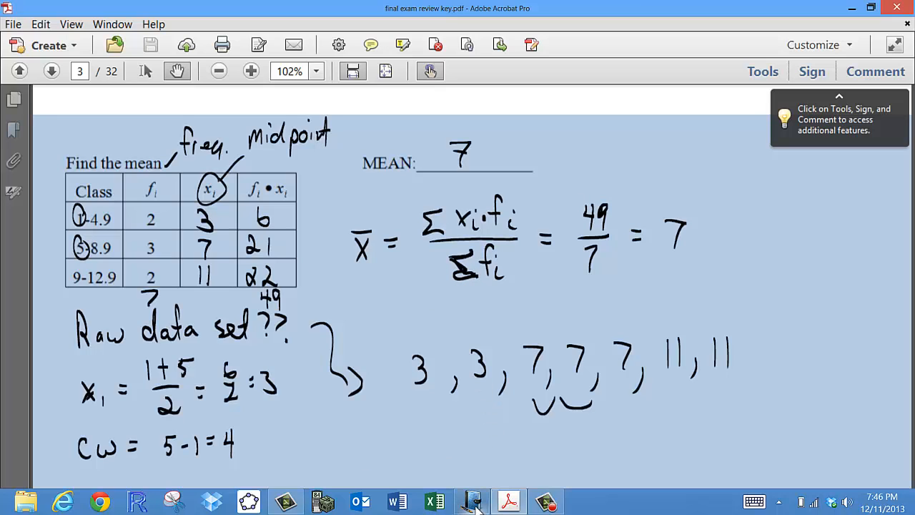
left_click(471, 500)
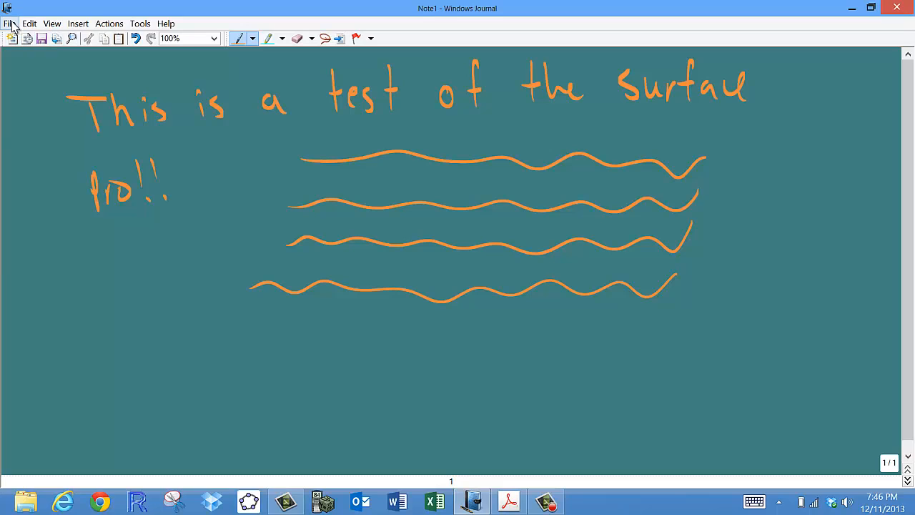
Bring up the note's Page Setup dialog from the File menu.
left_click(10, 23)
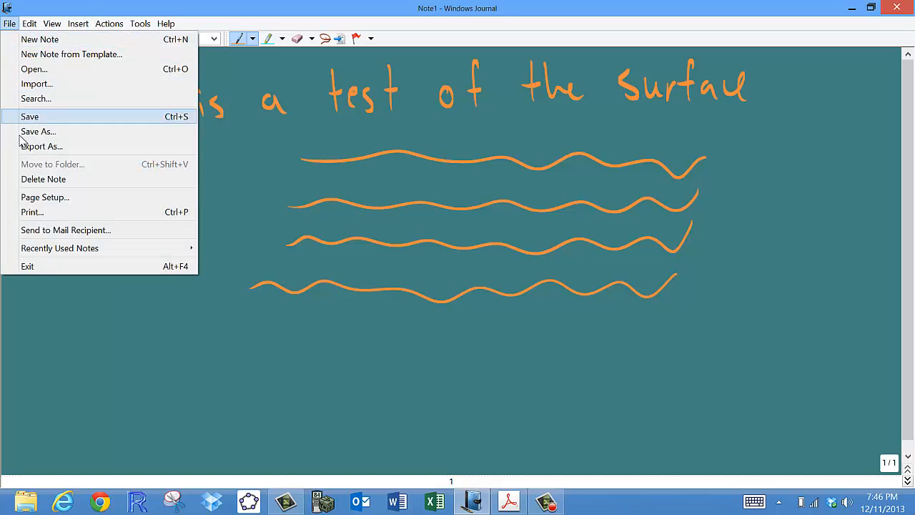
mouse_move(45, 197)
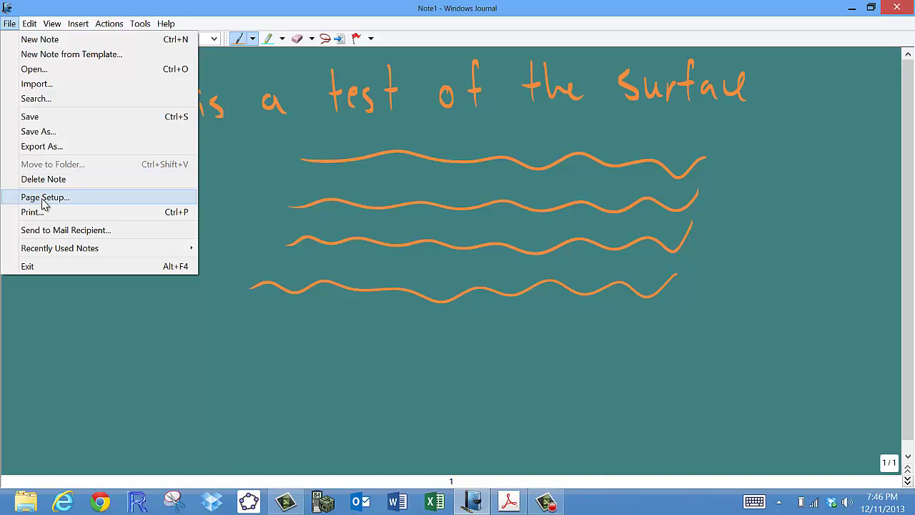
mouse_move(42, 183)
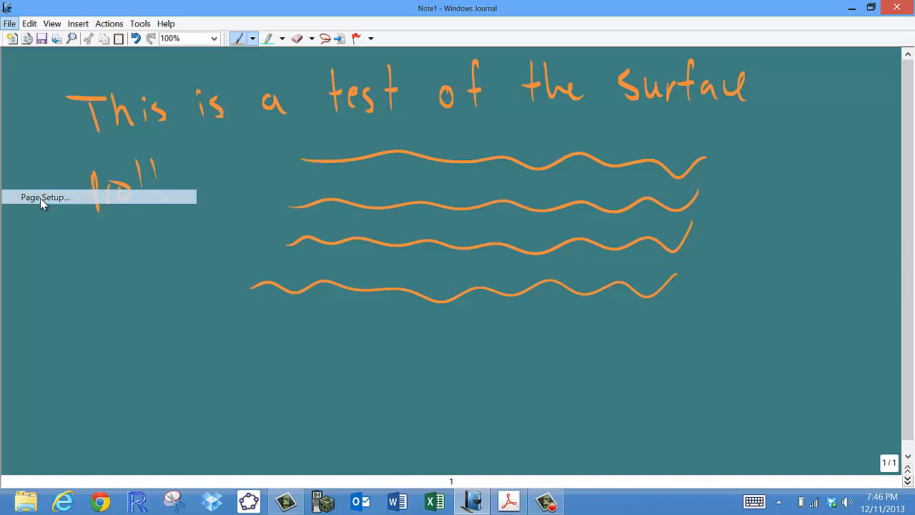
left_click(46, 198)
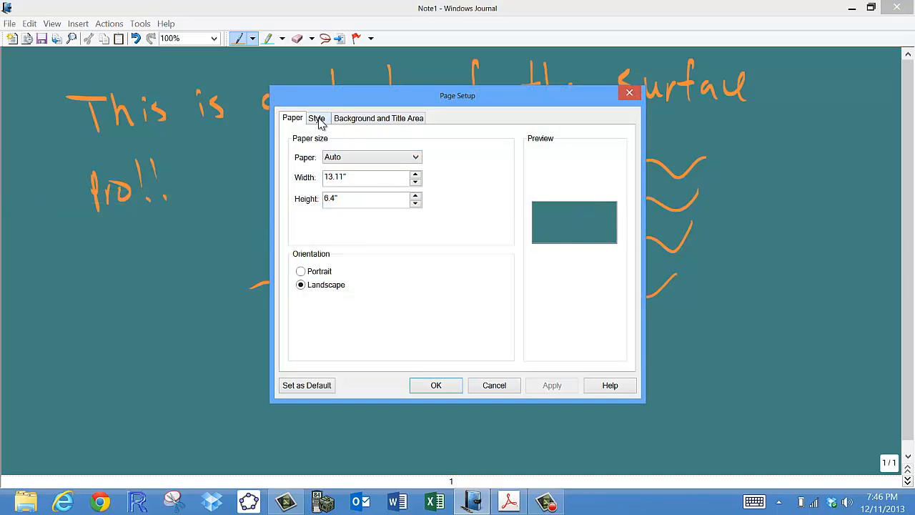
Explore the Style paper colour choices and full picker, keeping teal, and confirm Page Setup.
left_click(318, 118)
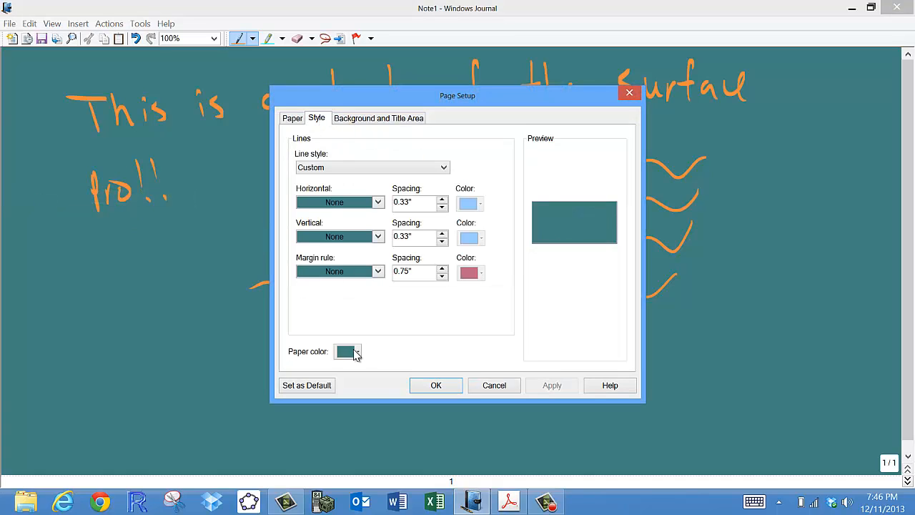
left_click(349, 352)
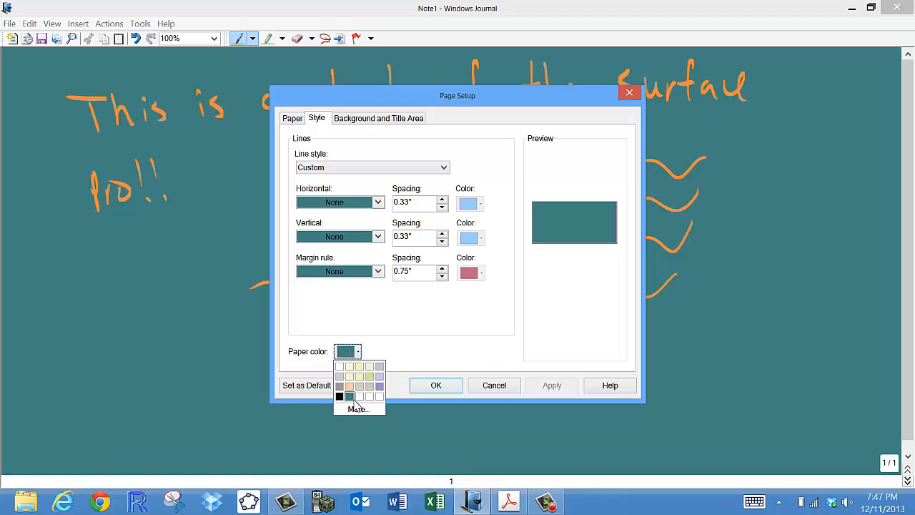
mouse_move(358, 409)
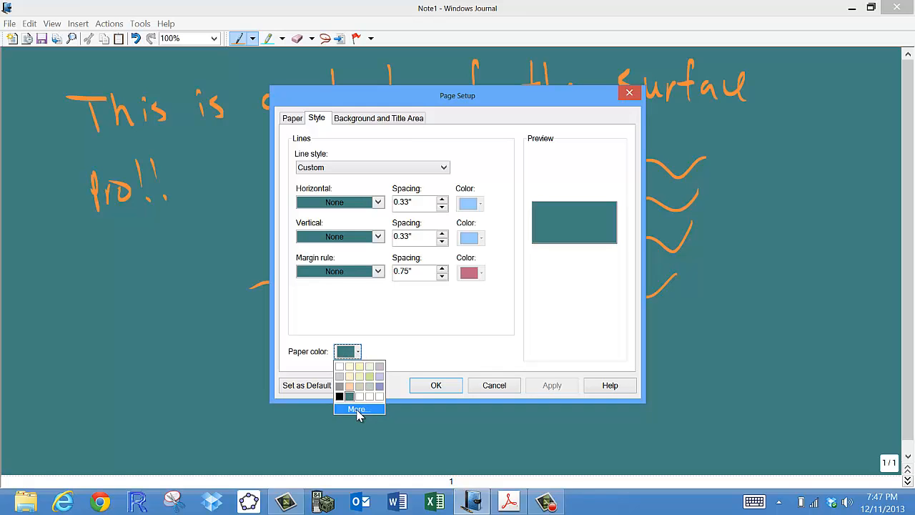
left_click(357, 409)
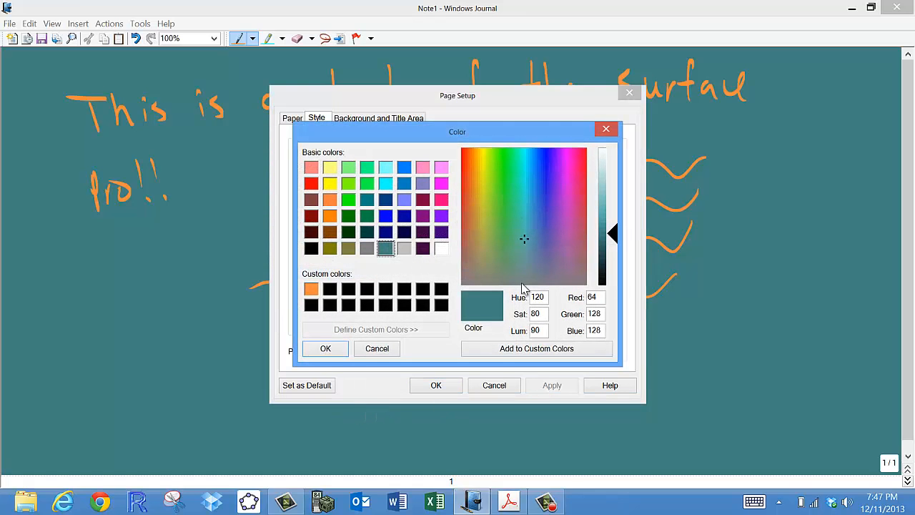
mouse_move(520, 210)
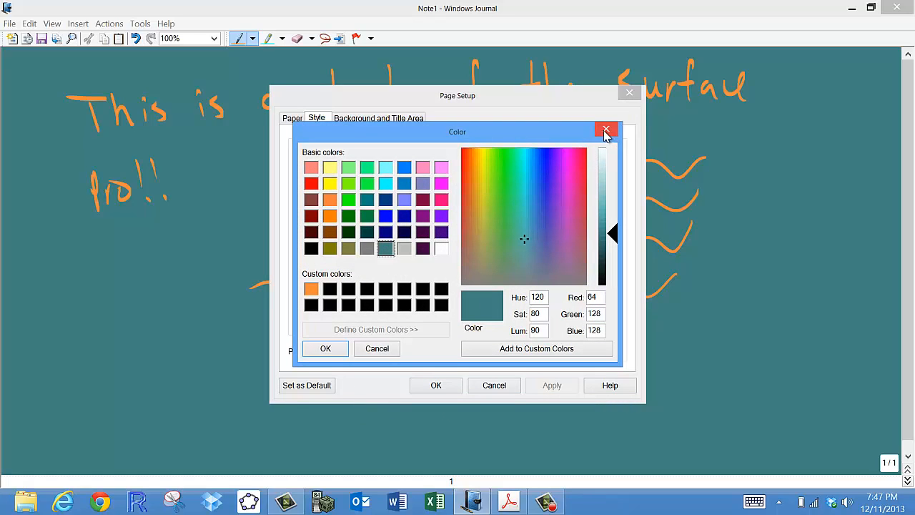
left_click(606, 129)
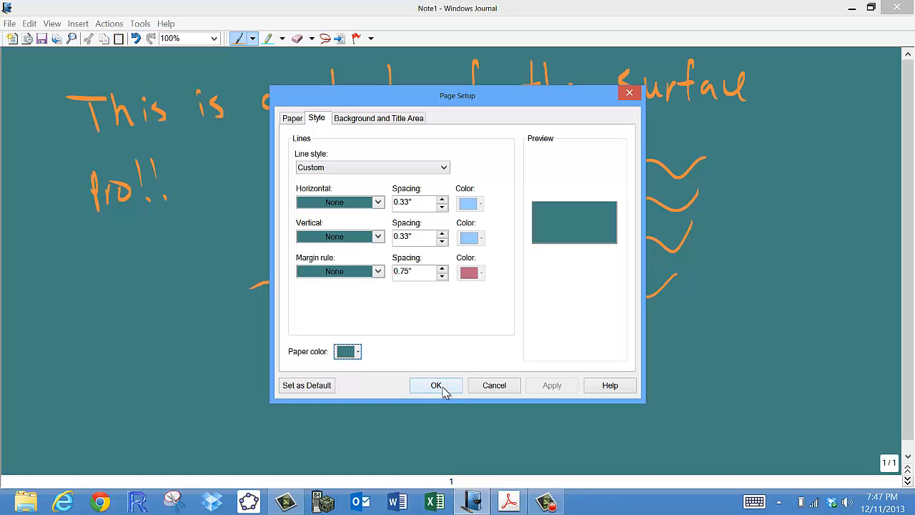
left_click(436, 386)
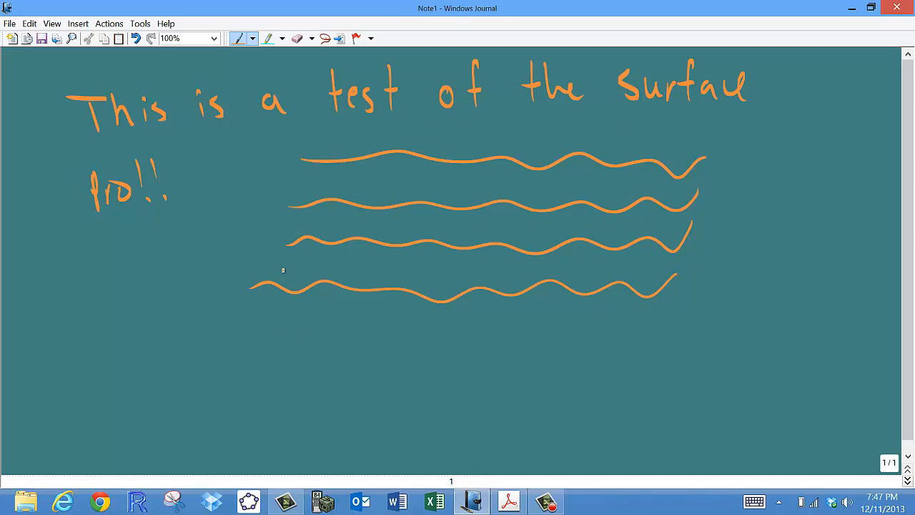
mouse_move(618, 314)
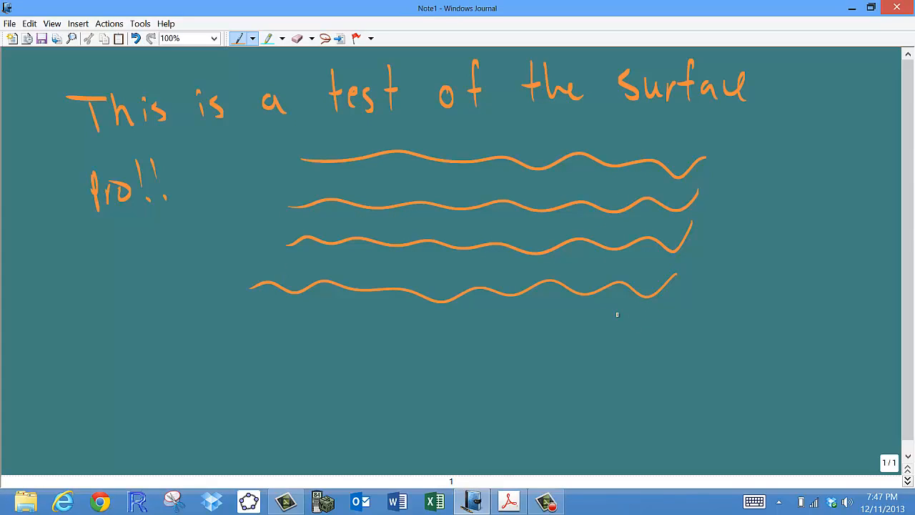
mouse_move(498, 303)
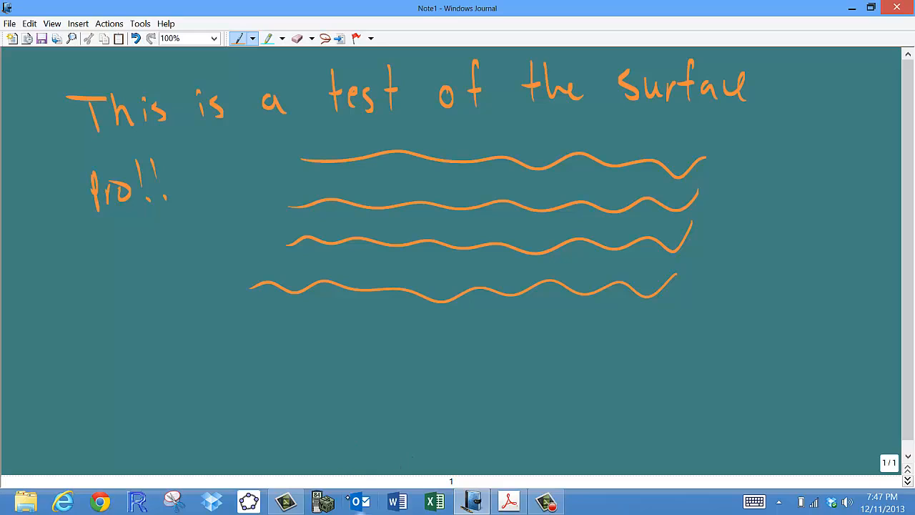
mouse_move(352, 413)
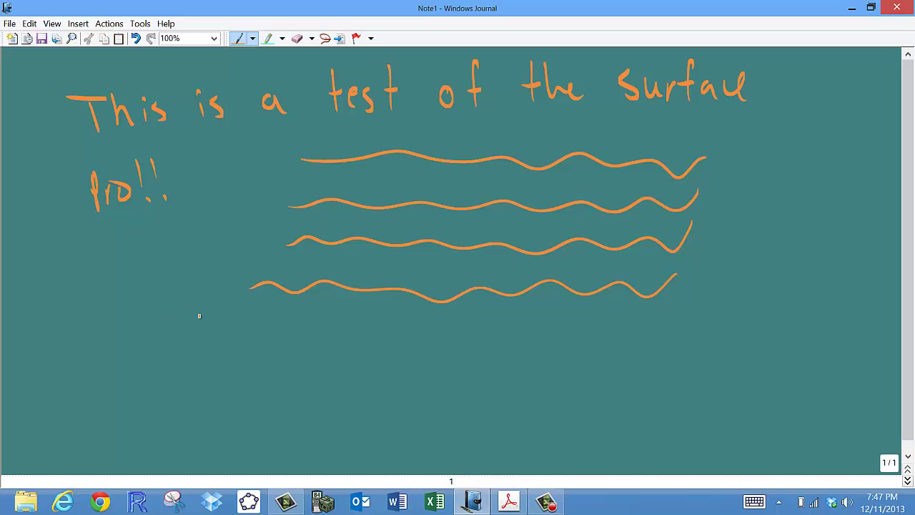
mouse_move(233, 306)
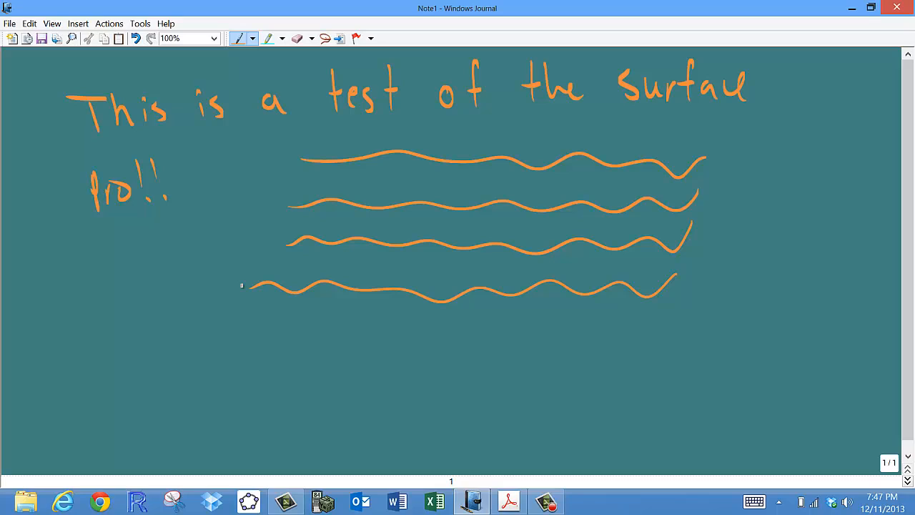
mouse_move(607, 343)
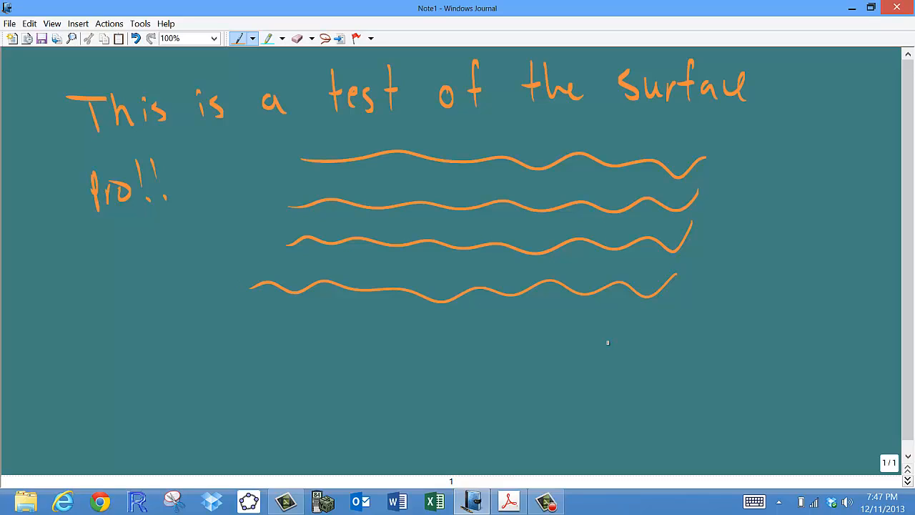
mouse_move(672, 339)
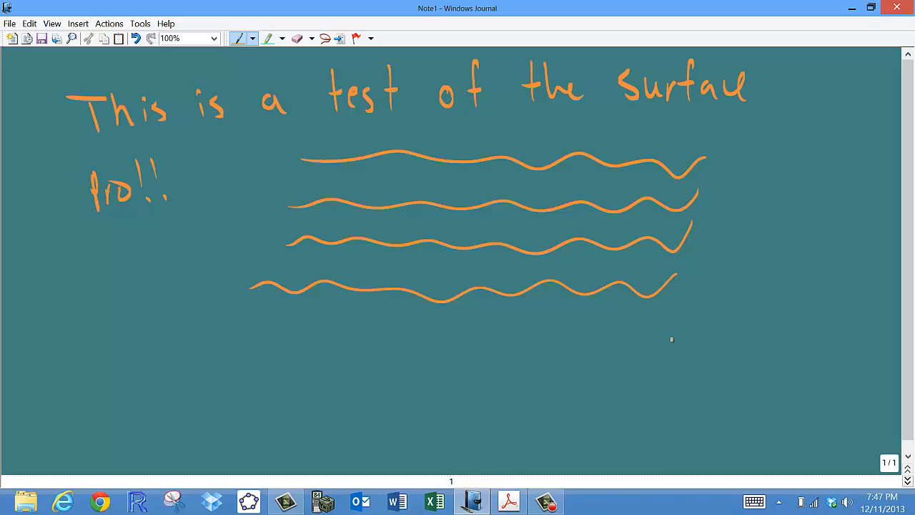
Draw a pressure-varied wavy stroke thicker to the left, then add blank page 2.
left_click_drag(532, 332, 670, 341)
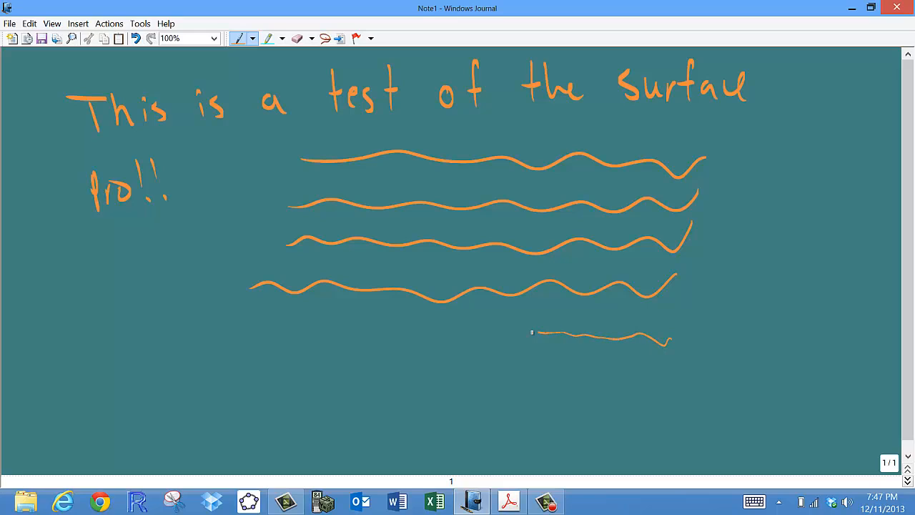
left_click_drag(532, 332, 198, 347)
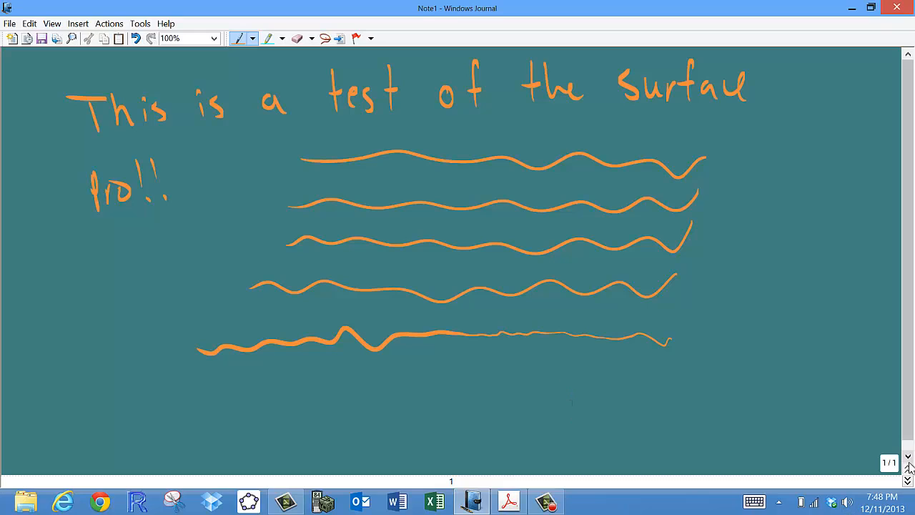
left_click(908, 481)
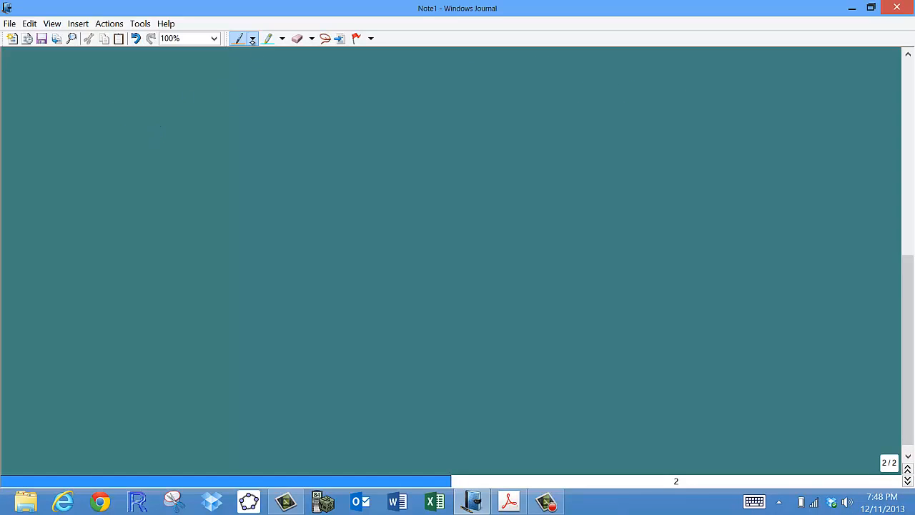
Draw blue arrowed x and y axes with a sloped y=mx+b line through them on page 2.
left_click(253, 38)
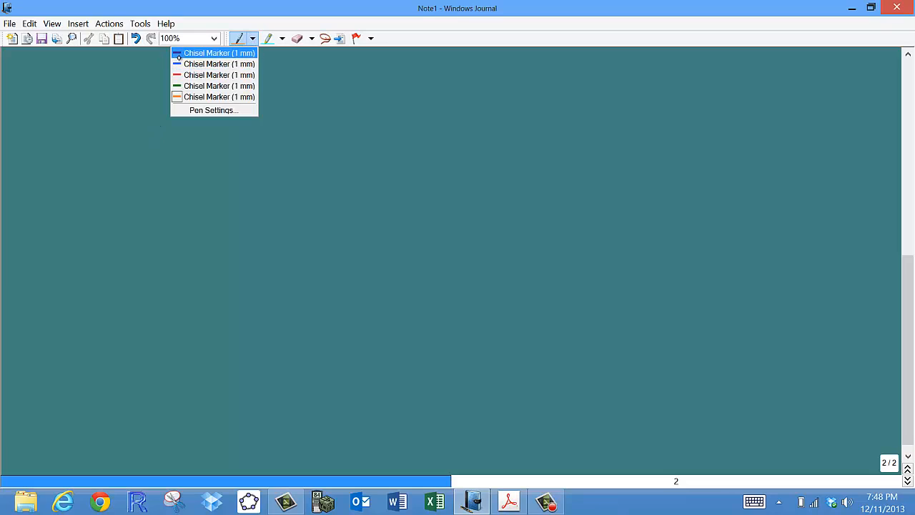
left_click_drag(204, 114, 203, 285)
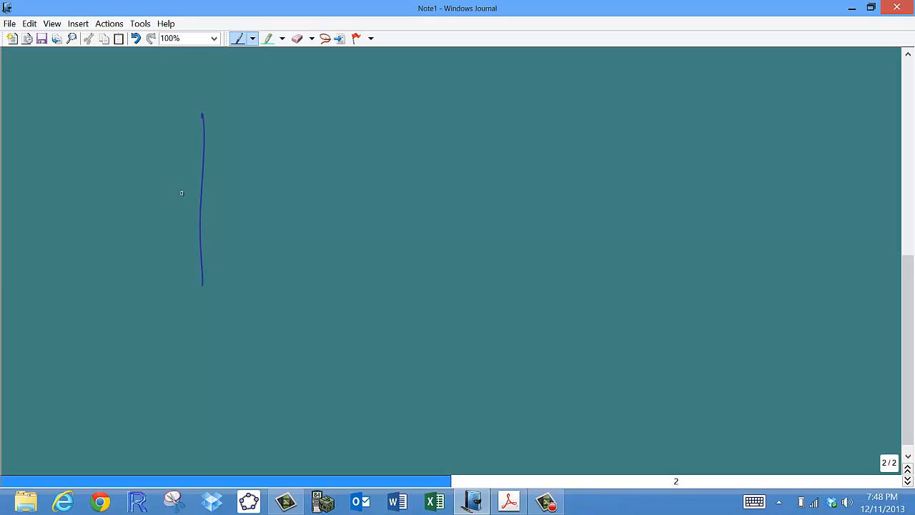
left_click_drag(80, 186, 341, 178)
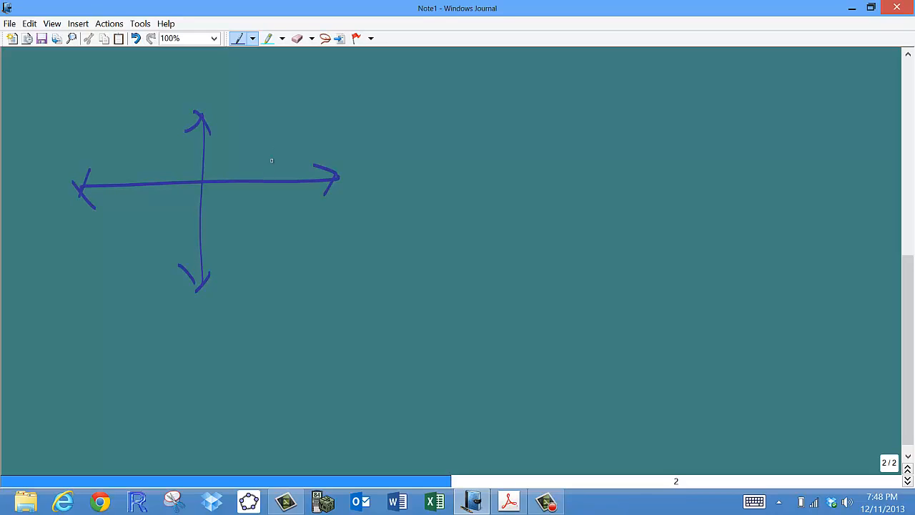
left_click_drag(91, 295, 292, 115)
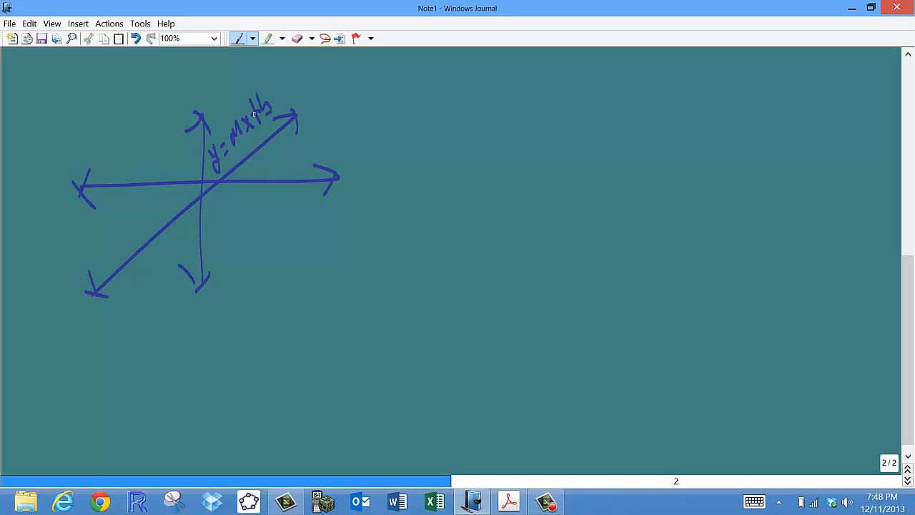
mouse_move(155, 109)
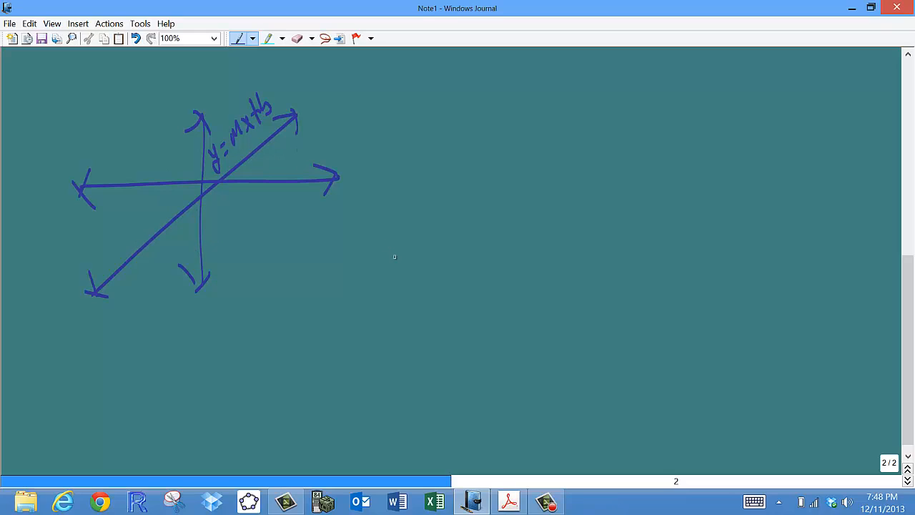
mouse_move(341, 355)
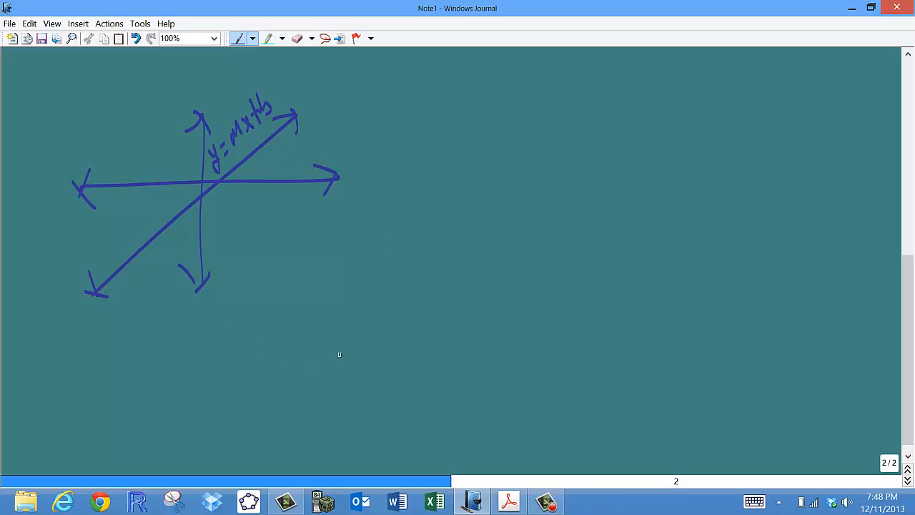